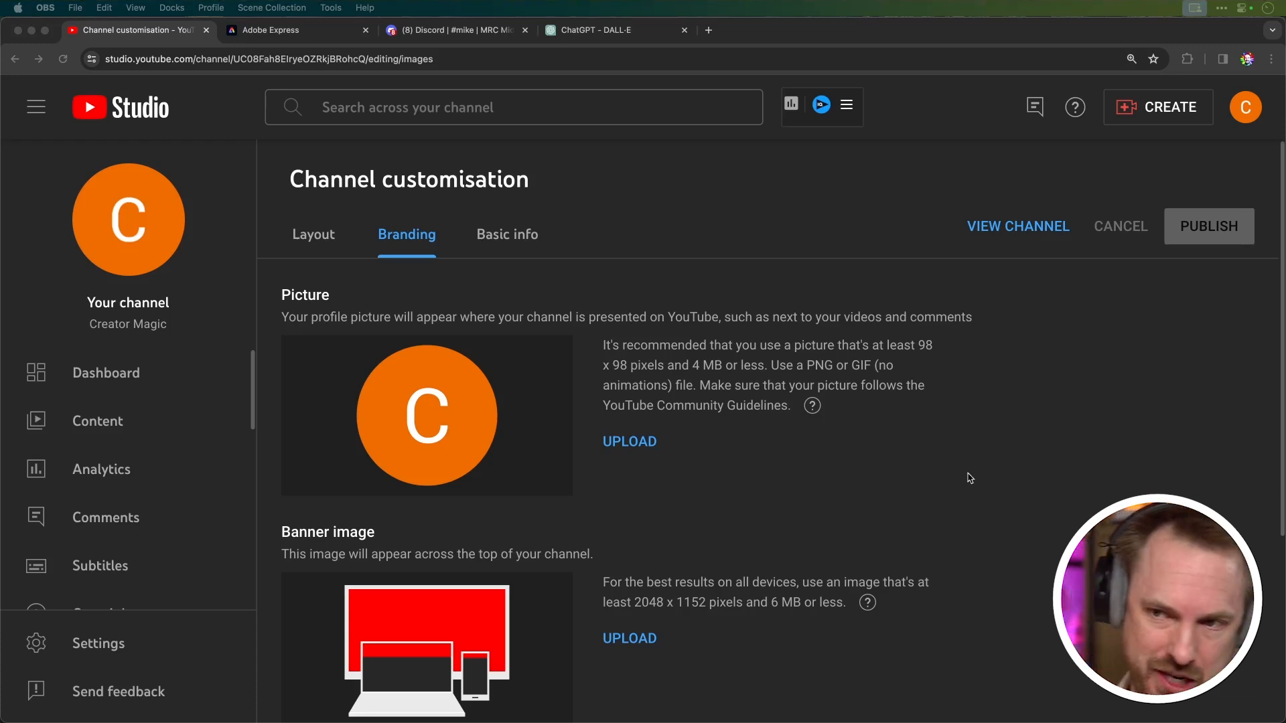
- Start a new blank 500 × 500 px square design in Adobe Express
{"action": "scroll", "scroll_direction": "down", "scroll_amount": 3}
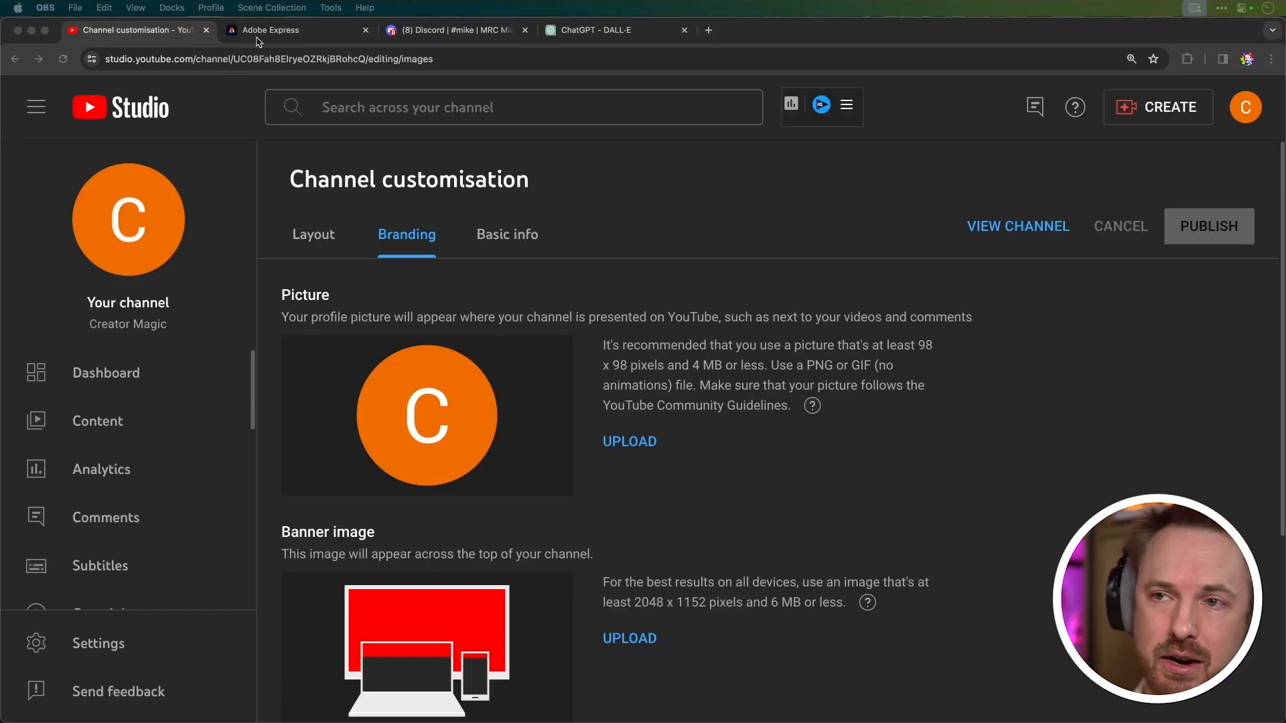
{"action": "left_click", "coordinate": [295, 29]}
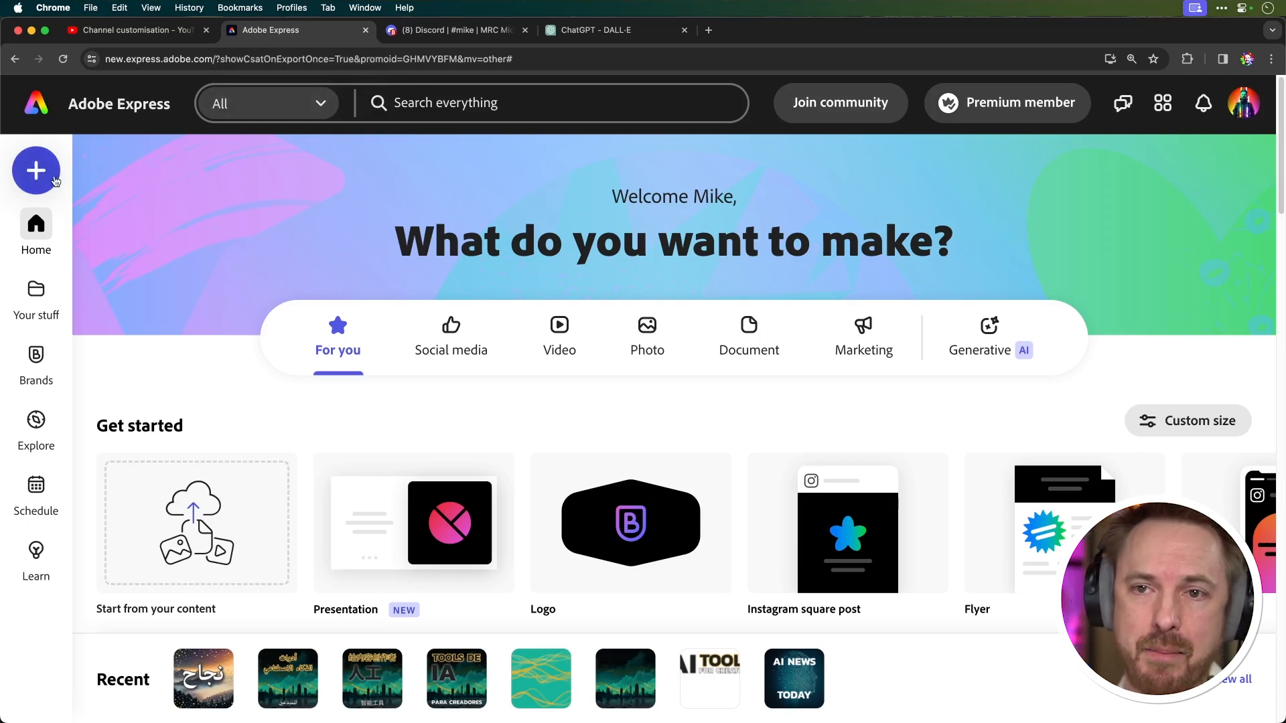
{"action": "left_click", "coordinate": [34, 170]}
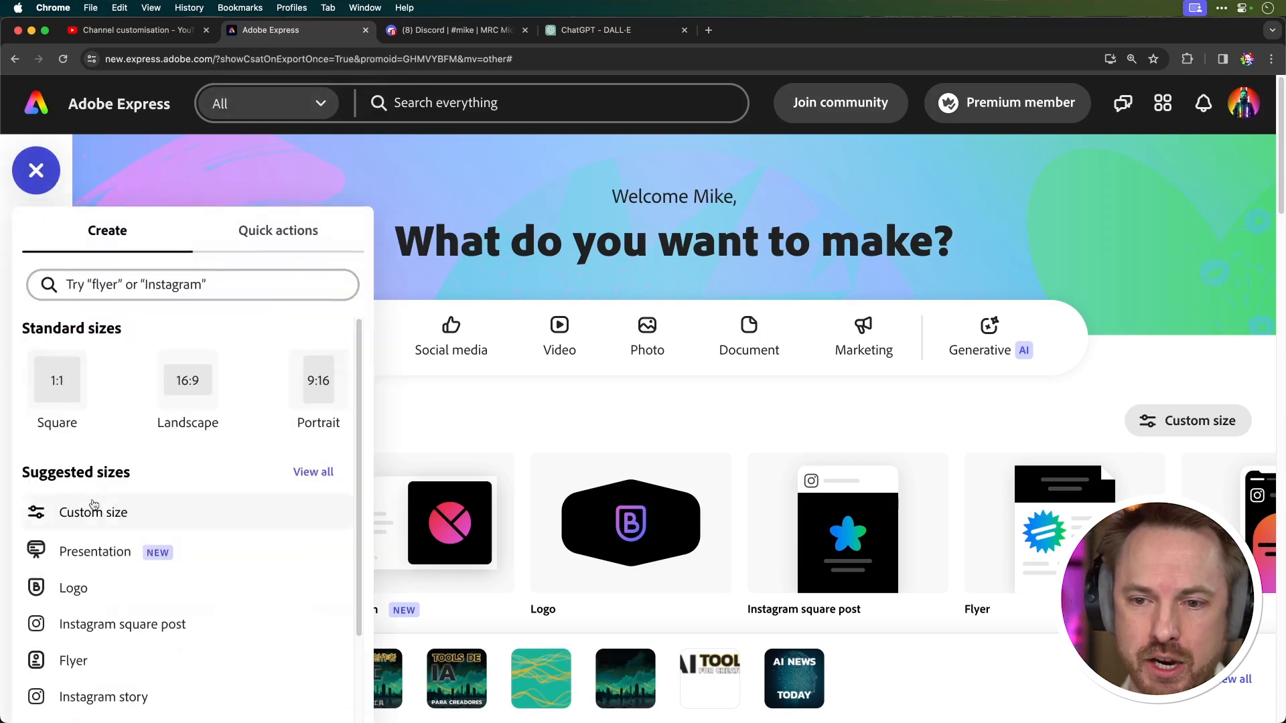
{"action": "left_click", "coordinate": [72, 588]}
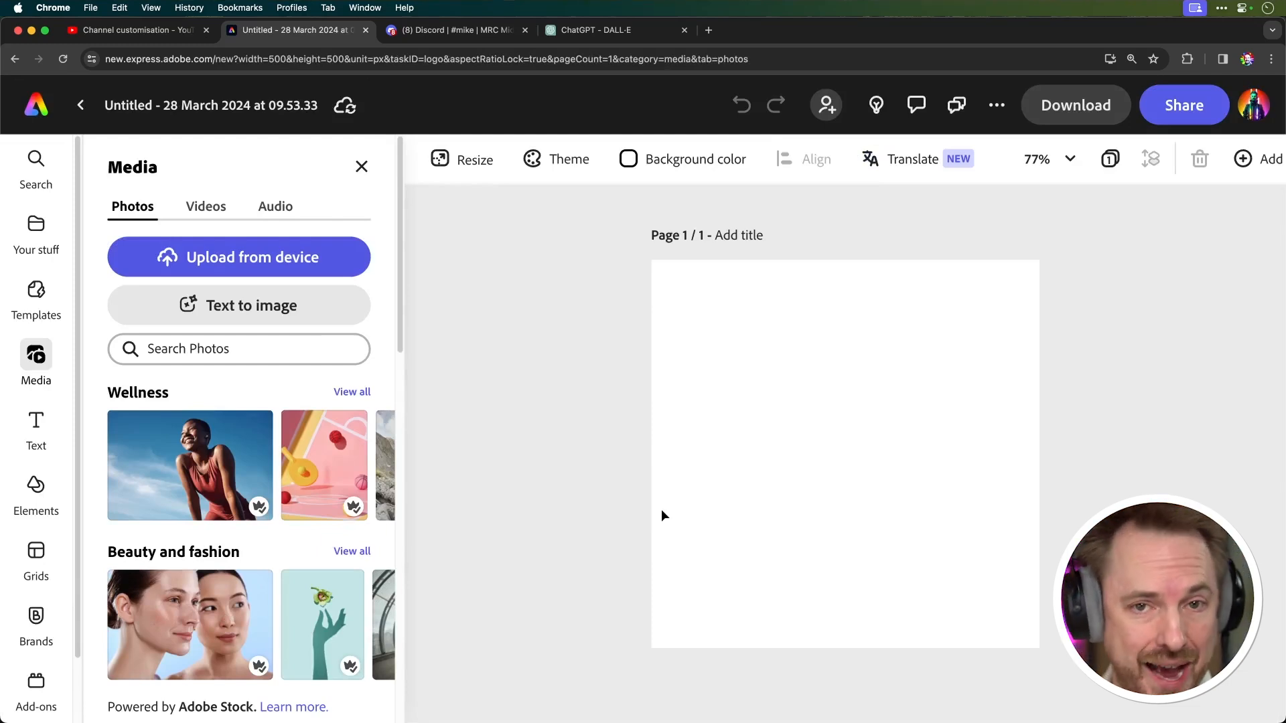
- Generate a 'stars' text-to-image result and place the three-yellow-stars image on the canvas
{"action": "left_click", "coordinate": [238, 306]}
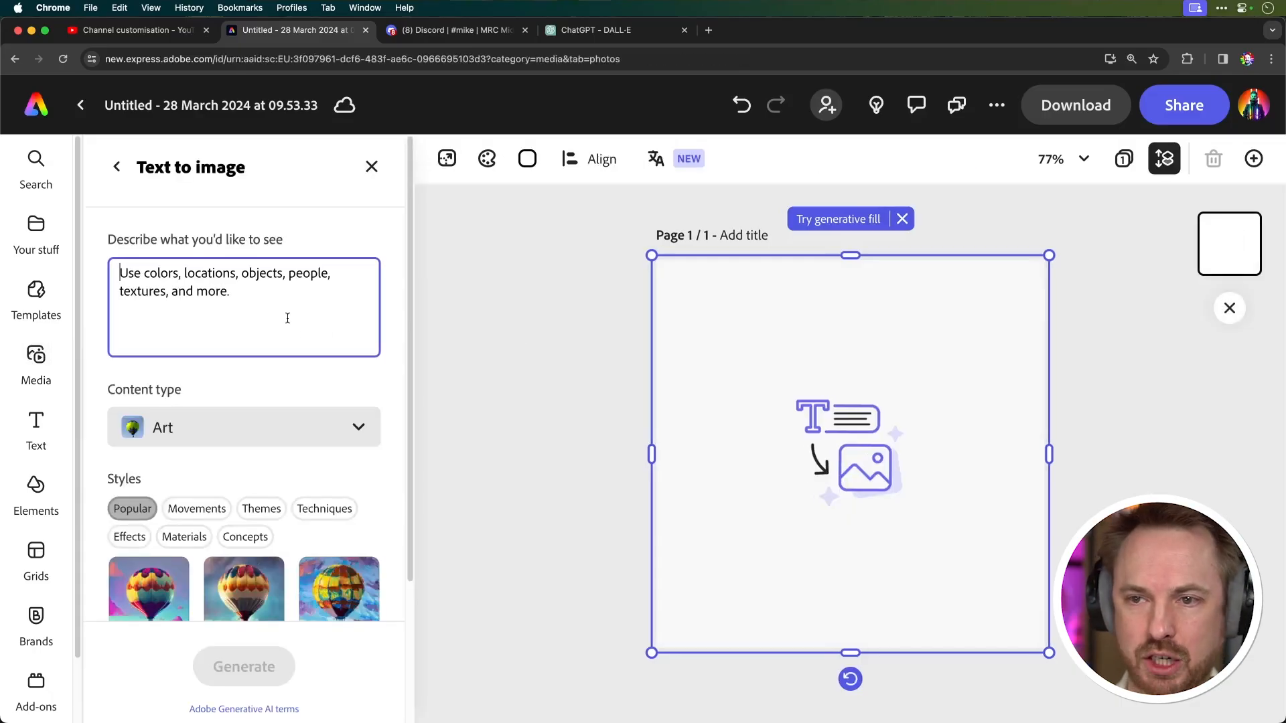
{"action": "left_click", "coordinate": [243, 427]}
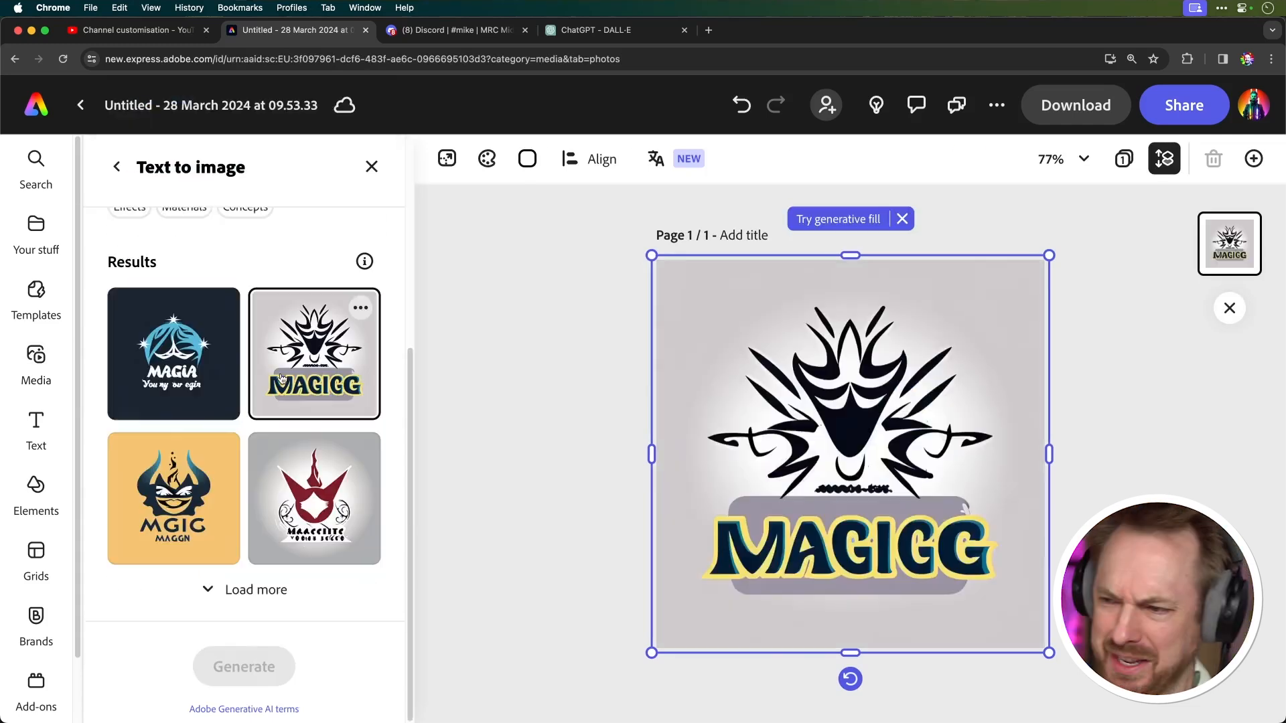
{"action": "left_click", "coordinate": [173, 499]}
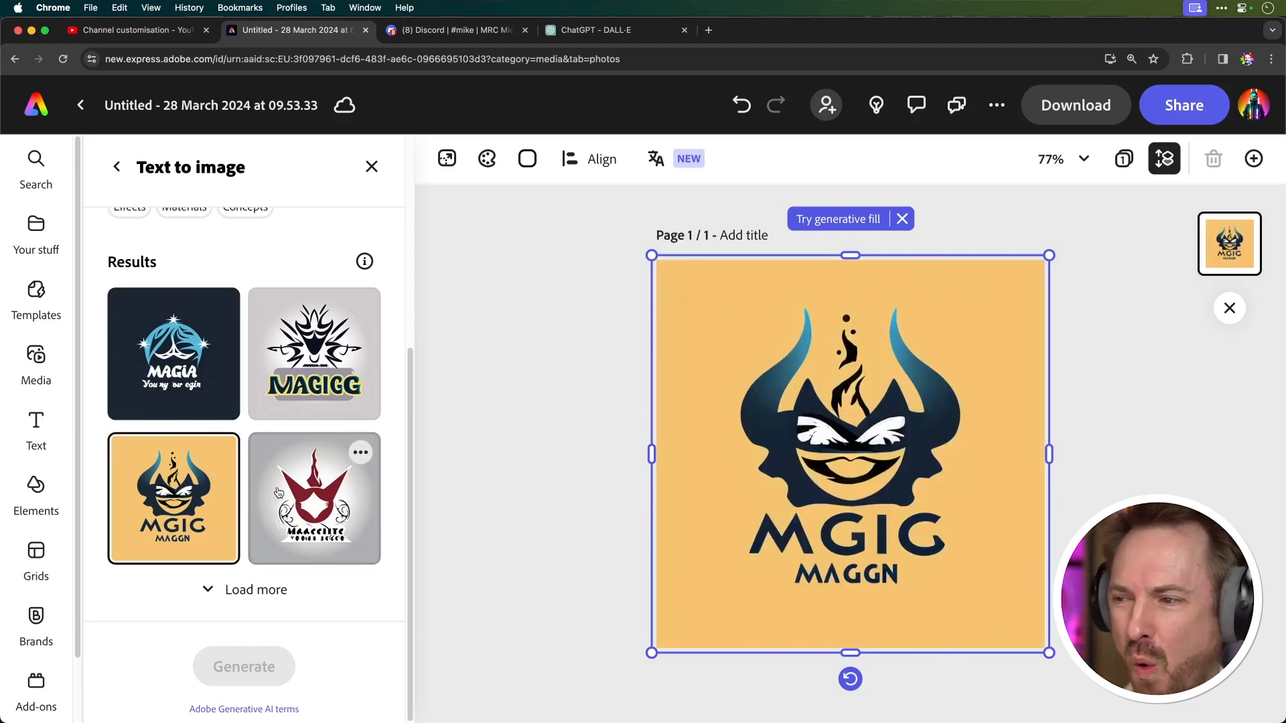
{"action": "type", "text": "stars"}
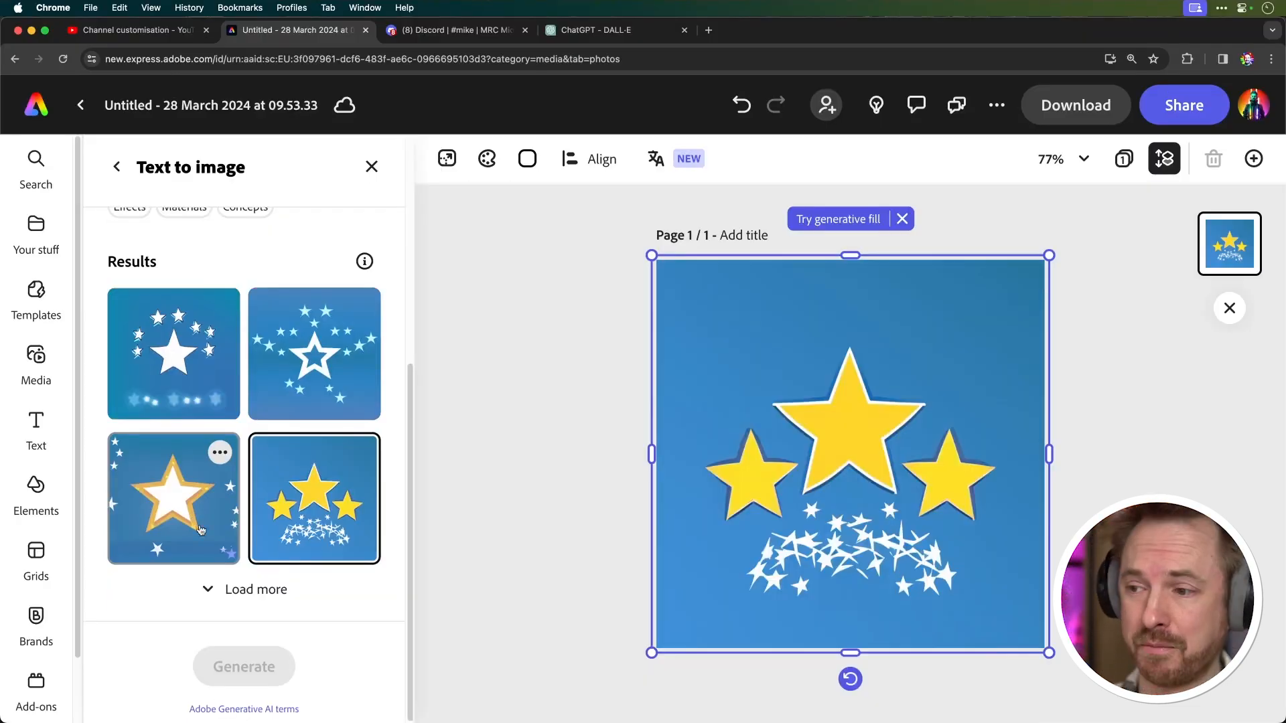
{"action": "mouse_move", "coordinate": [984, 505]}
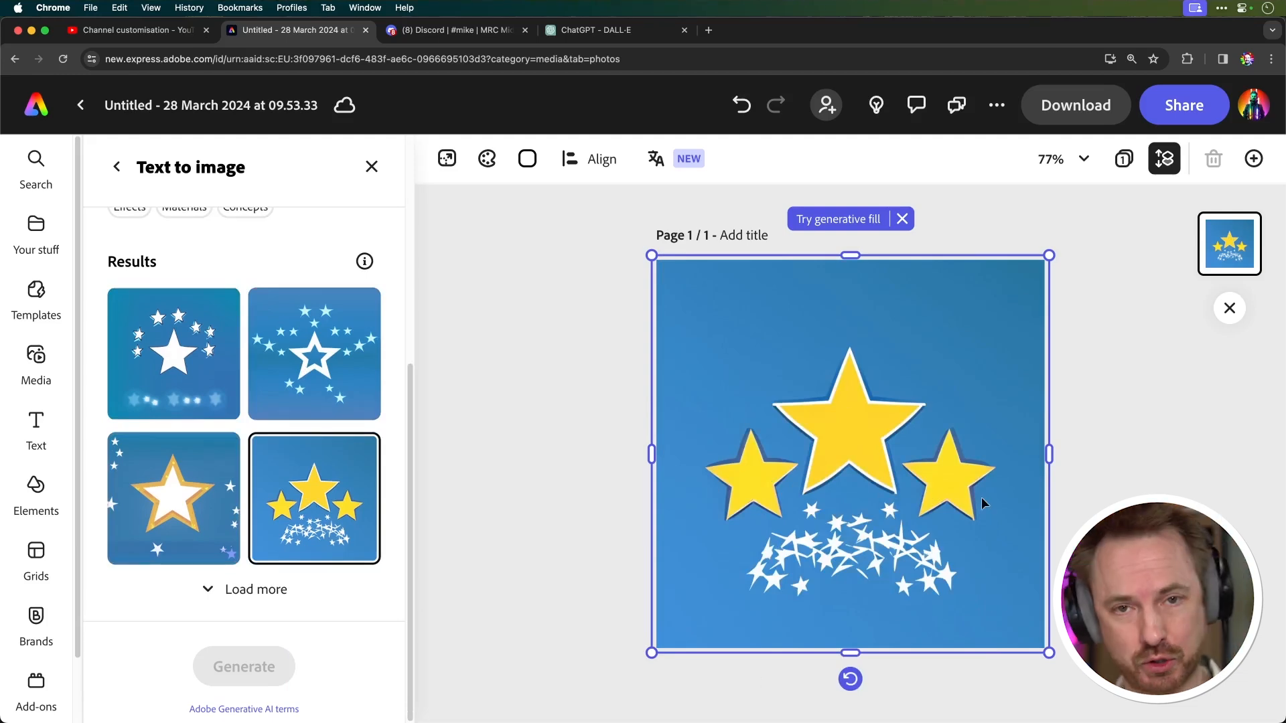
{"action": "left_click", "coordinate": [452, 30]}
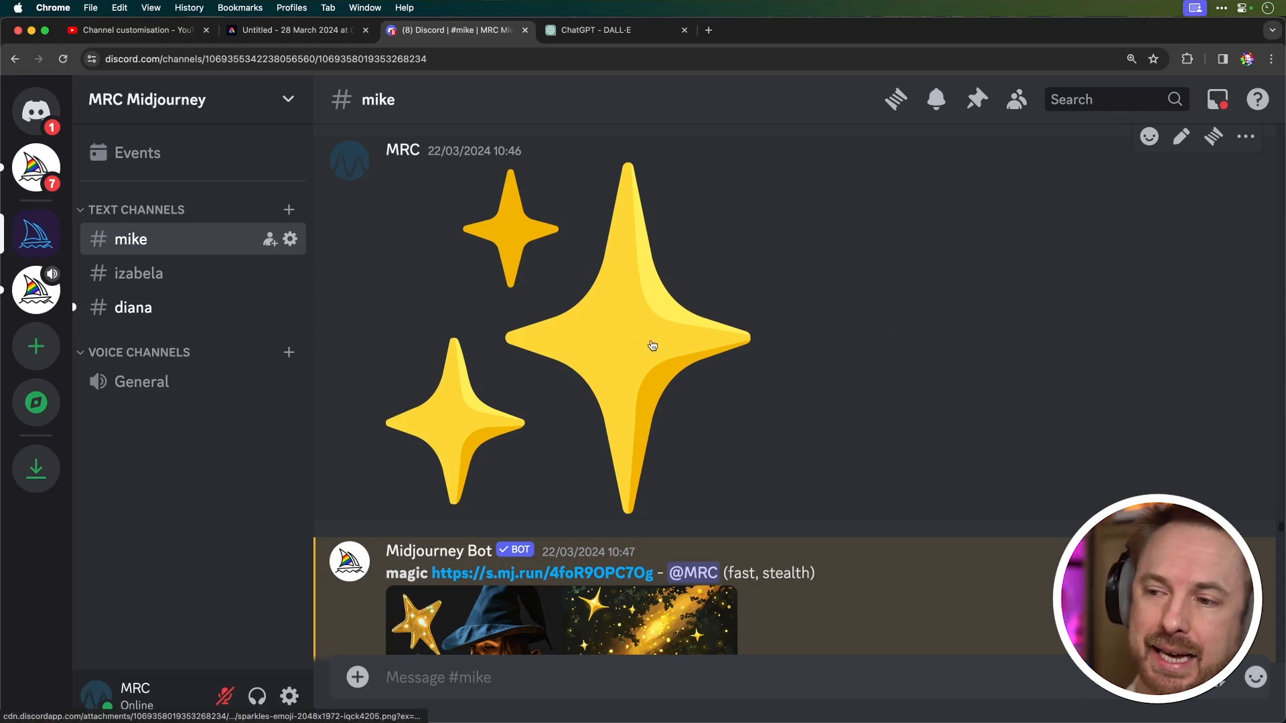
{"action": "mouse_move", "coordinate": [843, 416]}
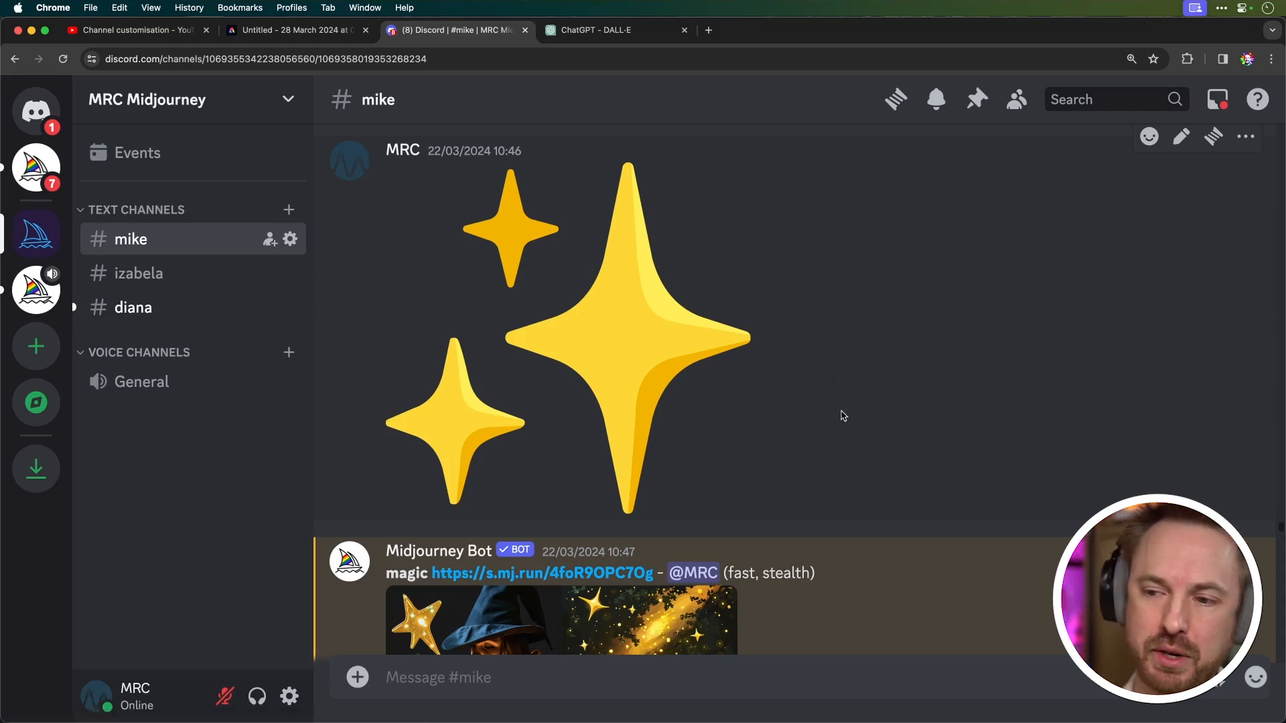
{"action": "scroll", "scroll_direction": "down", "scroll_amount": 3}
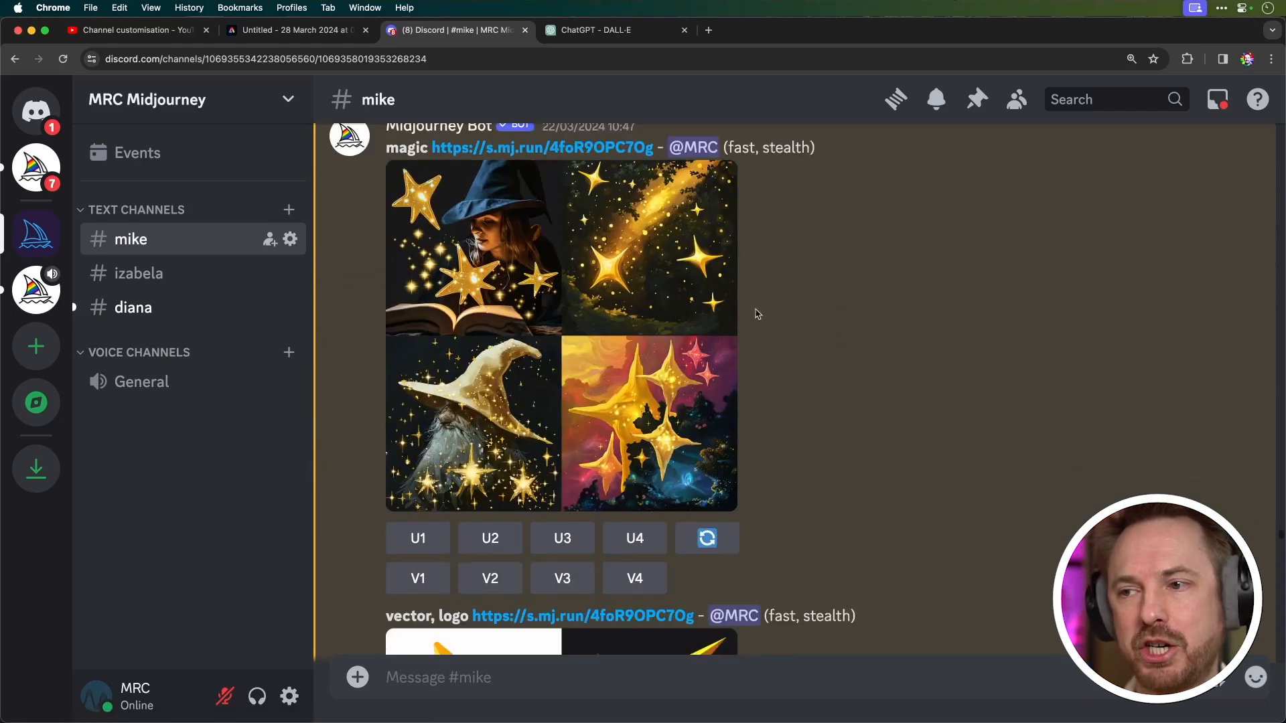
{"action": "mouse_move", "coordinate": [718, 366]}
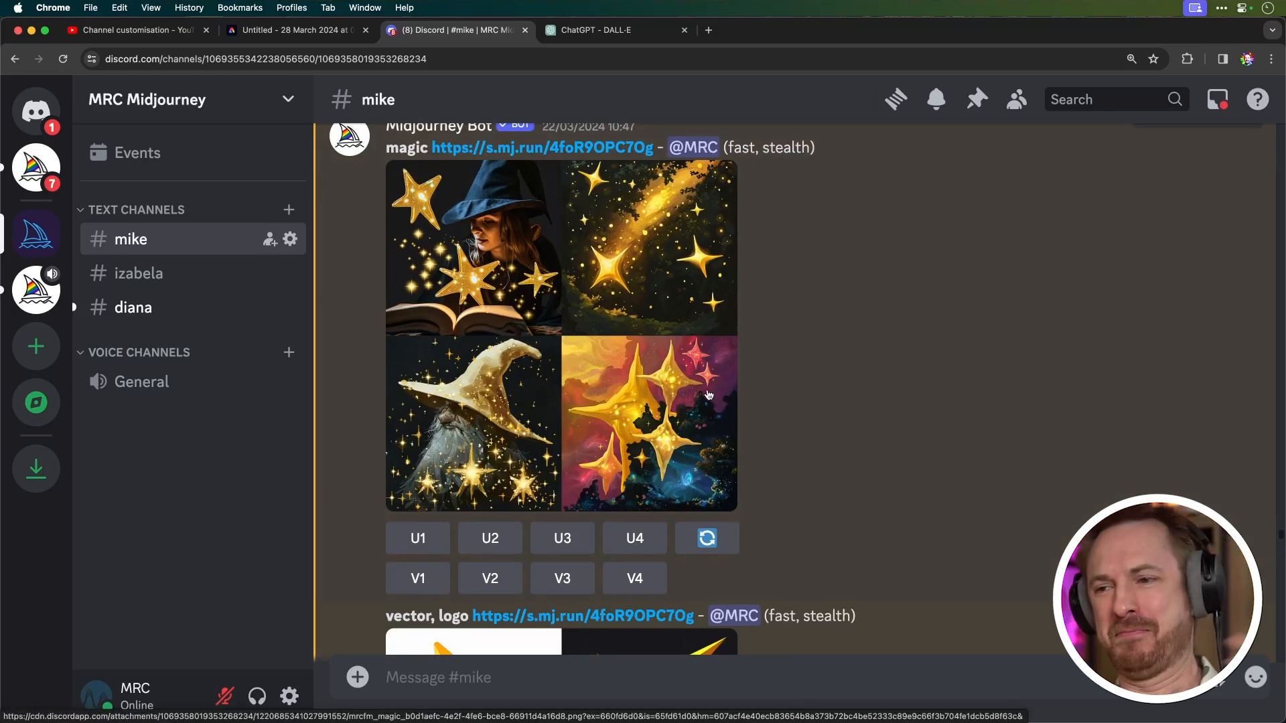
{"action": "scroll", "scroll_direction": "down", "scroll_amount": 3}
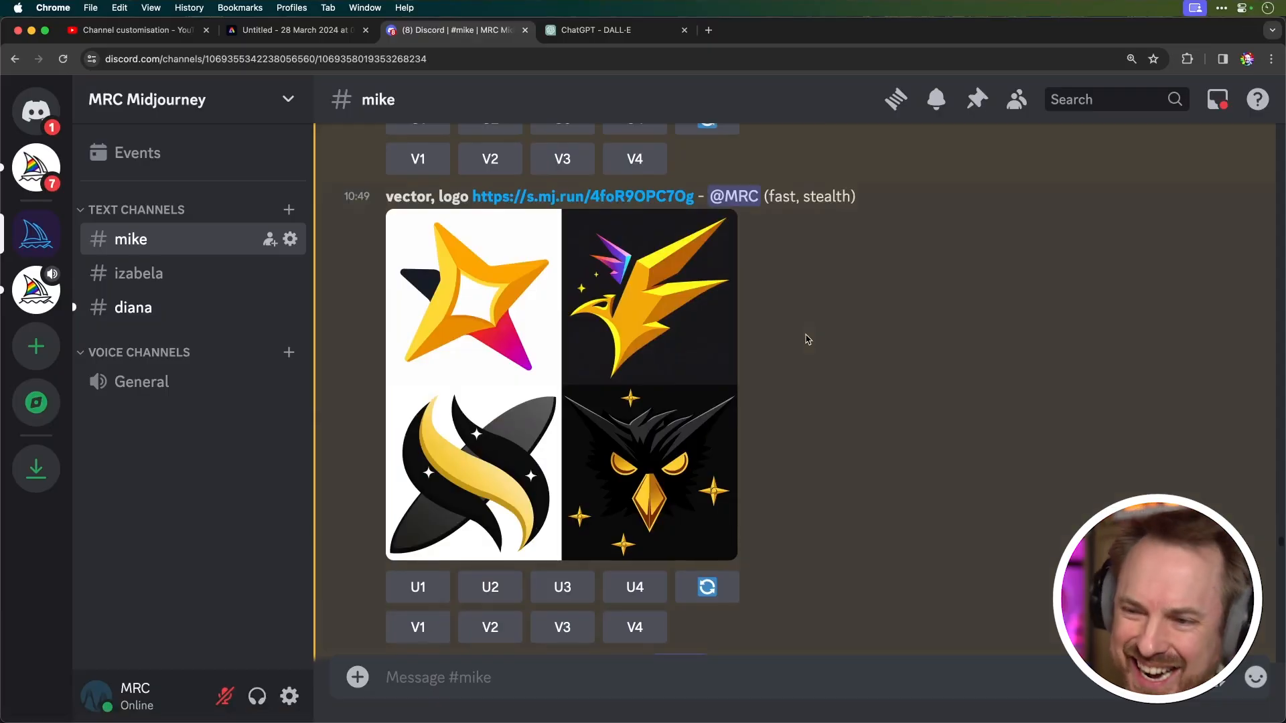
{"action": "scroll", "scroll_direction": "down", "scroll_amount": 3}
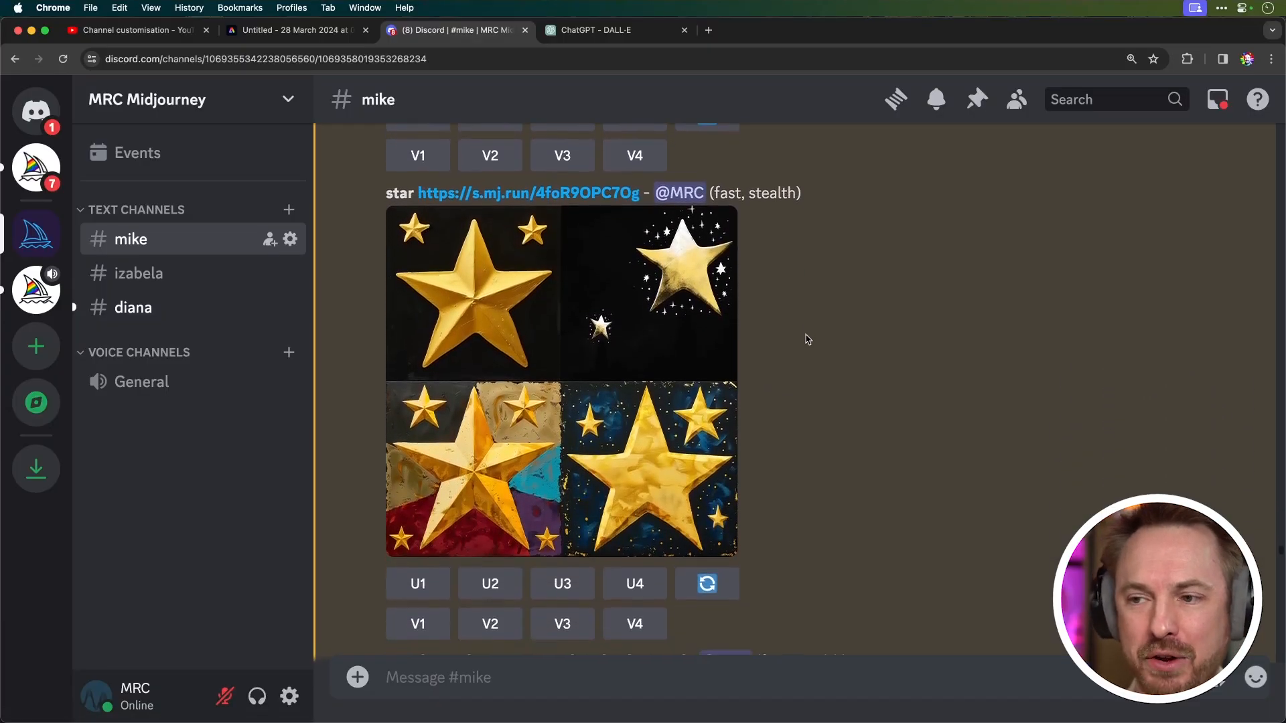
{"action": "scroll", "scroll_direction": "down", "scroll_amount": 3}
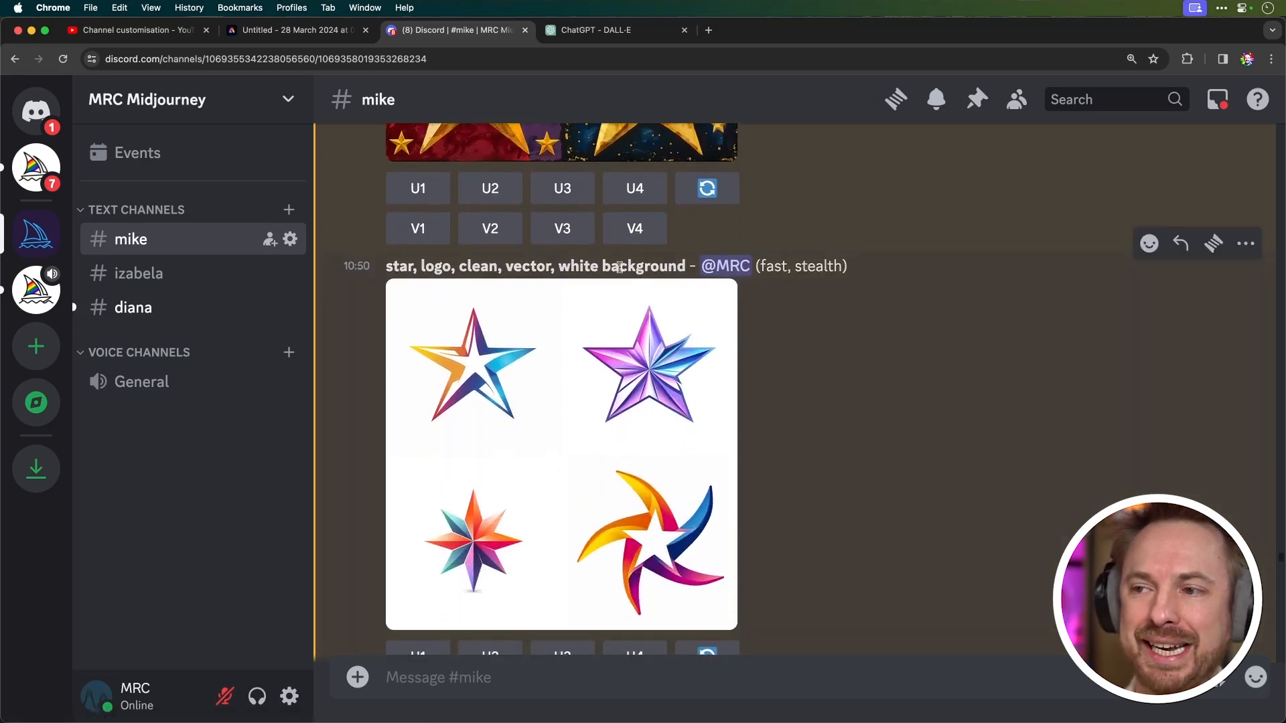
{"action": "mouse_move", "coordinate": [871, 301]}
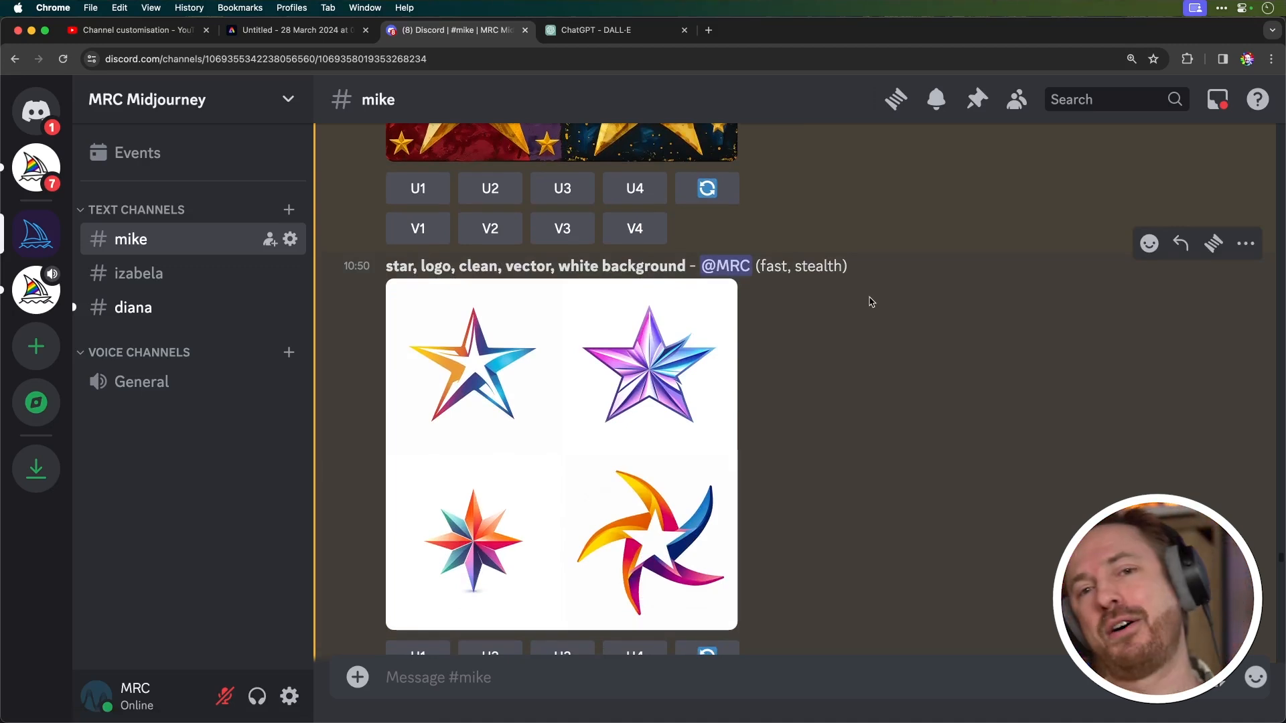
{"action": "left_click", "coordinate": [613, 29]}
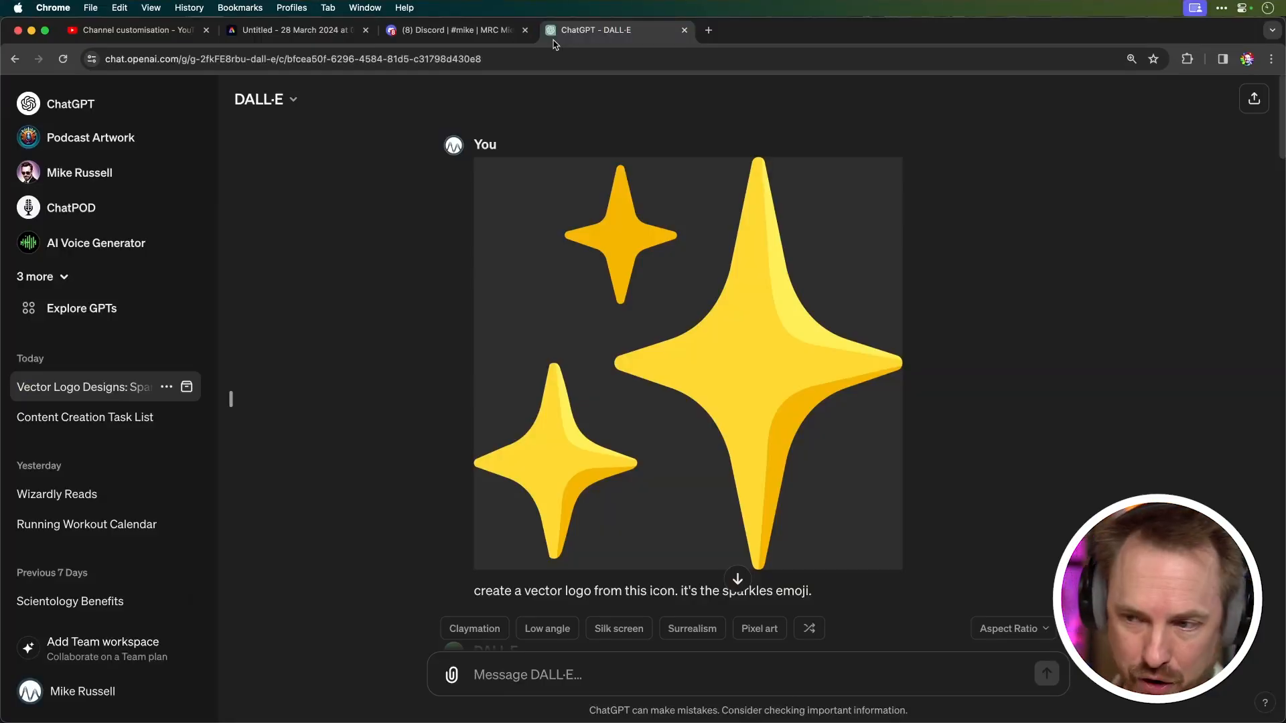
{"action": "mouse_move", "coordinate": [907, 441]}
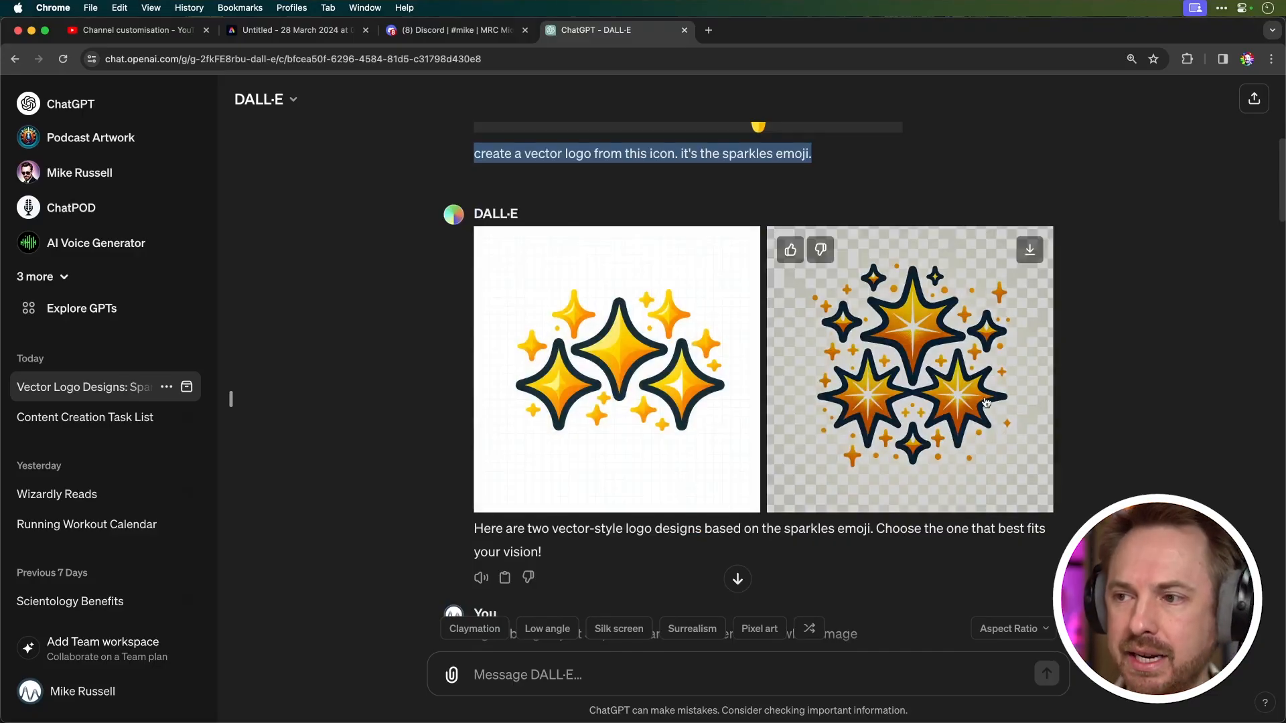
{"action": "mouse_move", "coordinate": [1068, 407]}
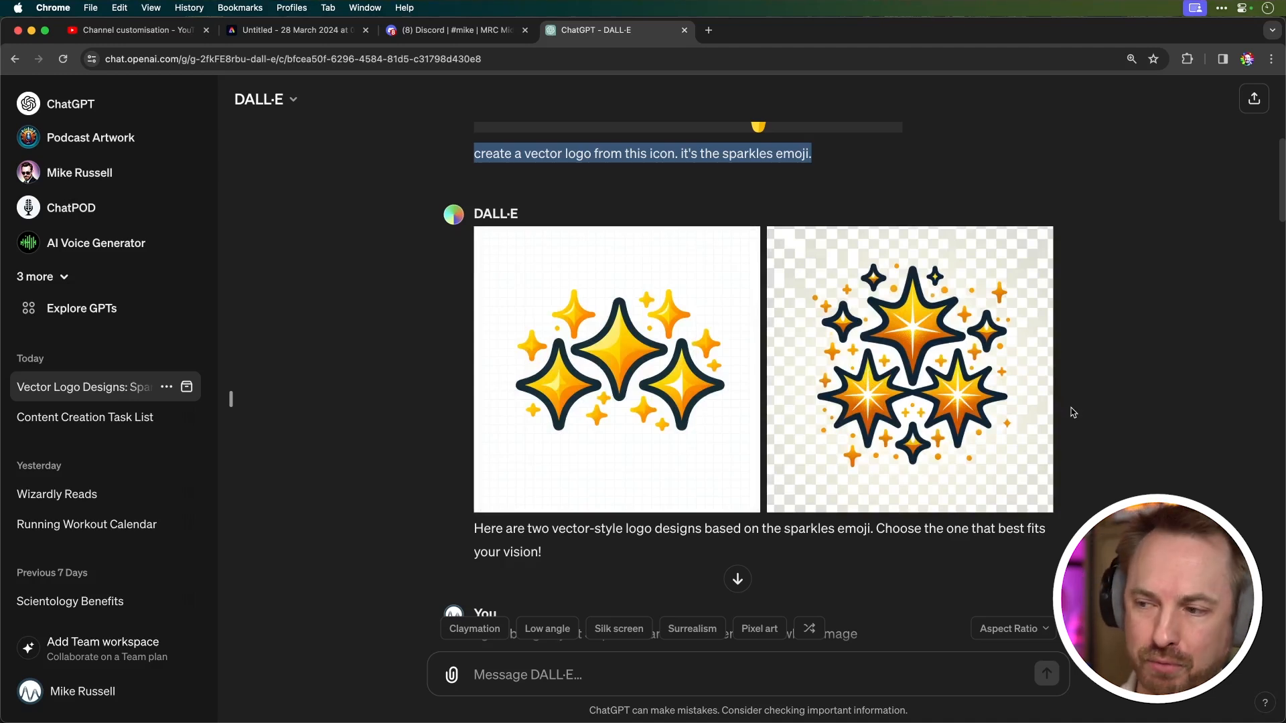
{"action": "scroll", "scroll_direction": "down", "scroll_amount": 3}
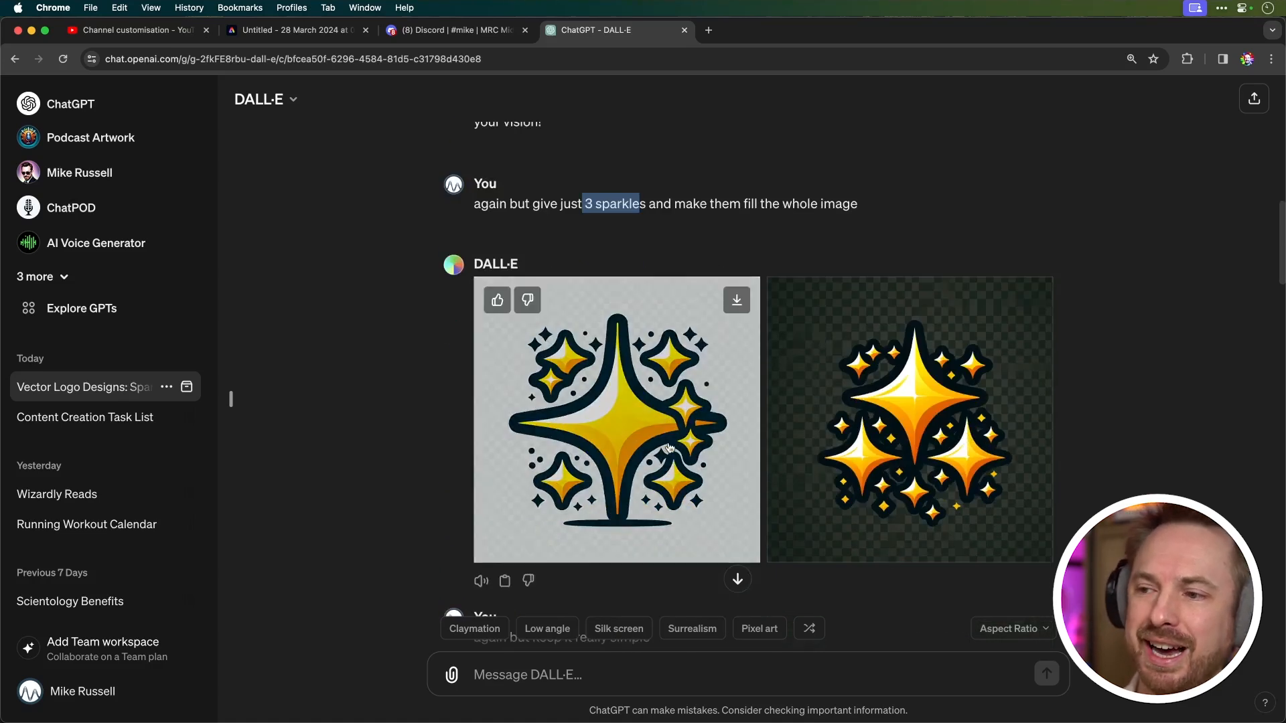
{"action": "mouse_move", "coordinate": [1117, 417]}
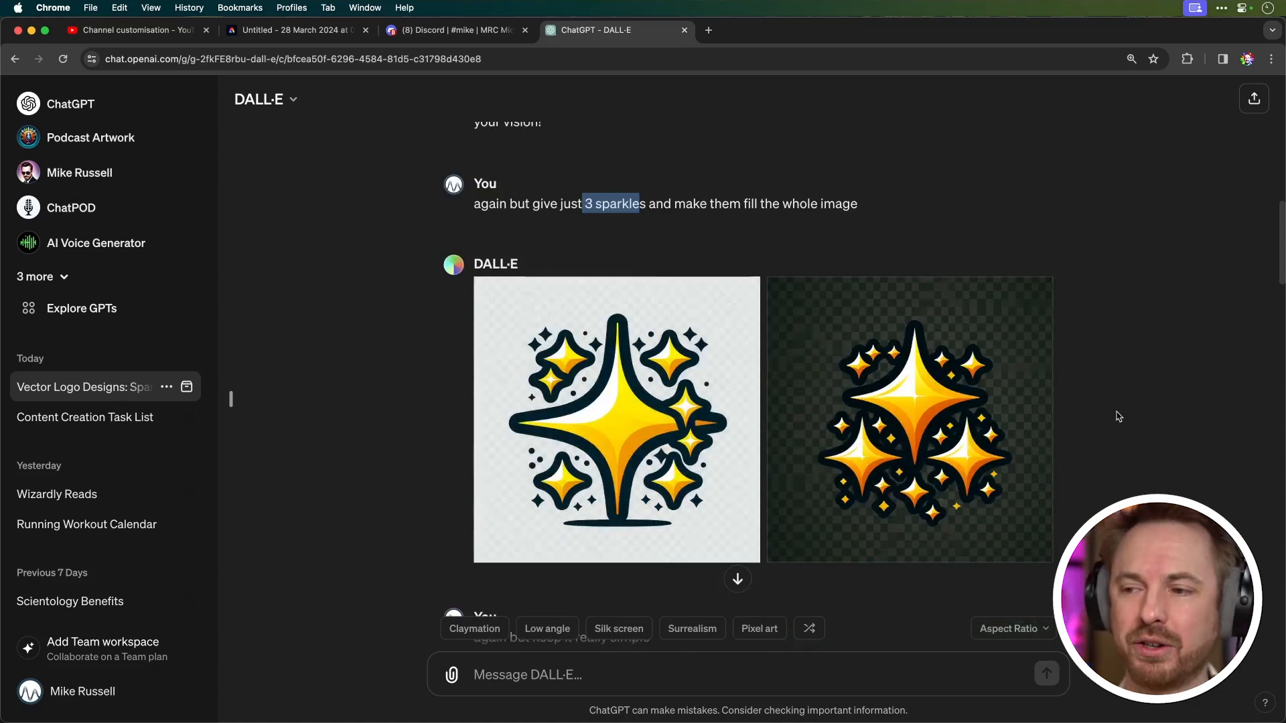
{"action": "scroll", "scroll_direction": "down", "scroll_amount": 3}
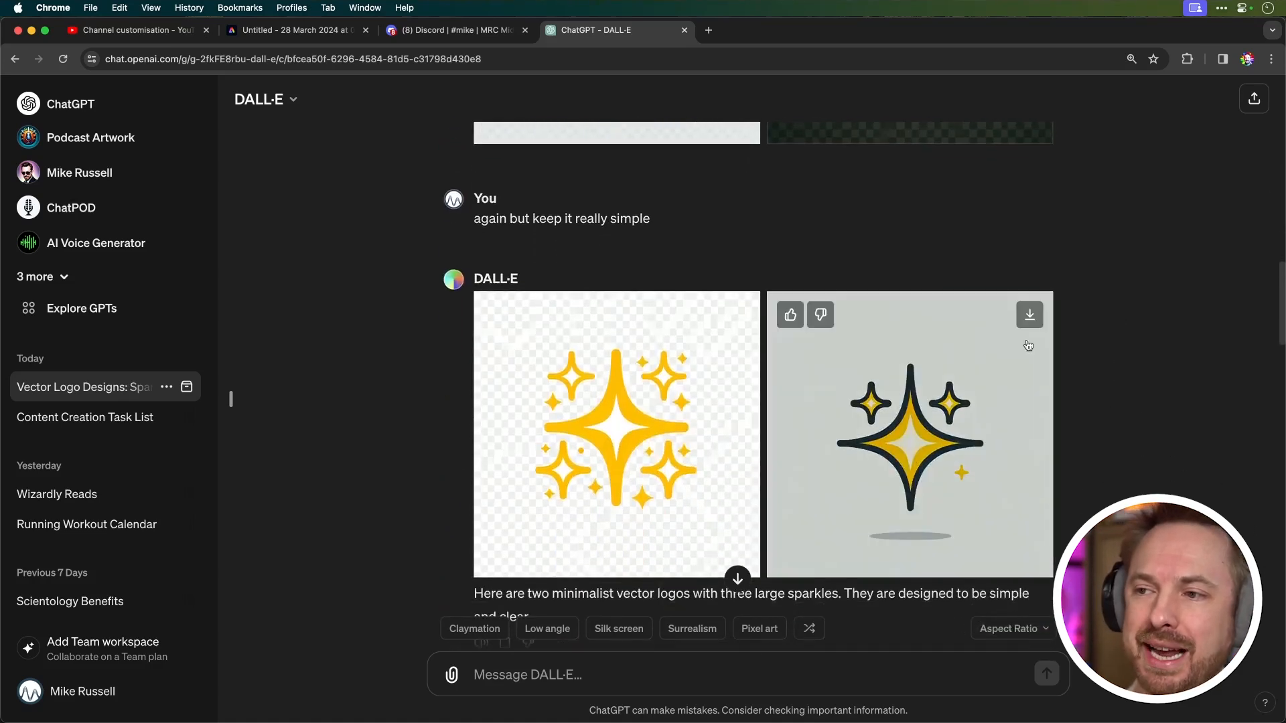
{"action": "mouse_move", "coordinate": [1081, 338]}
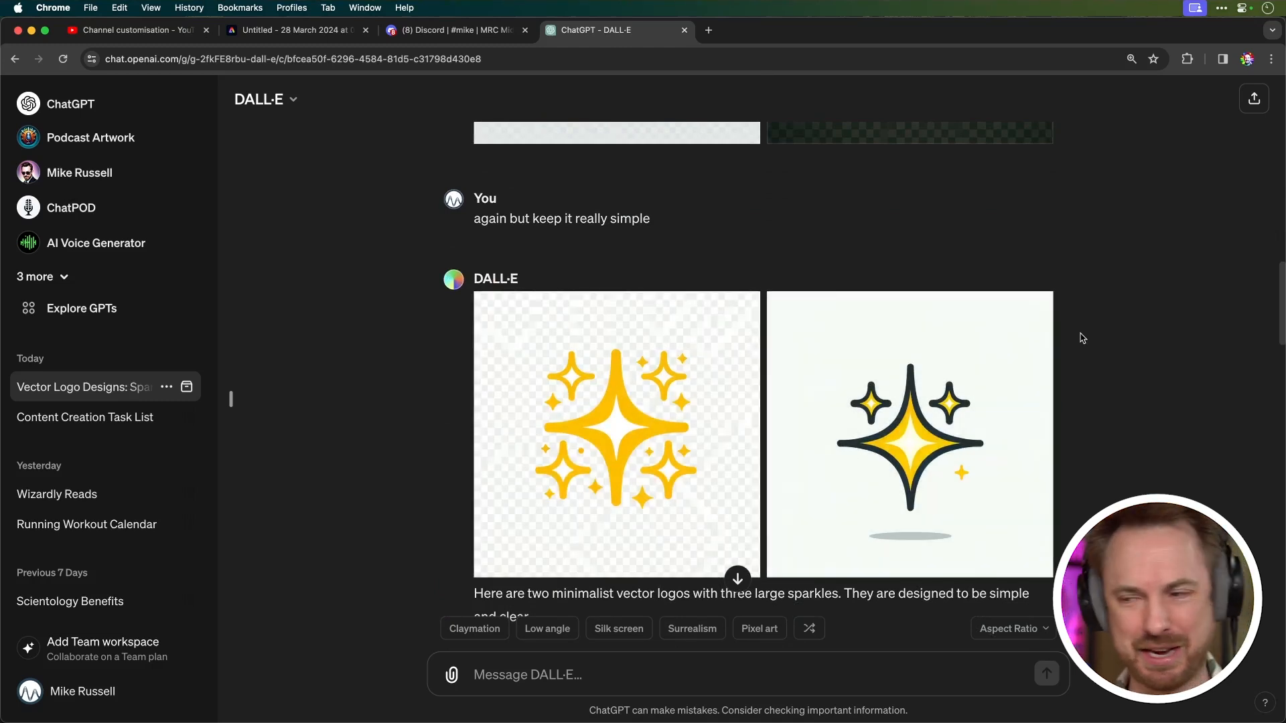
{"action": "scroll", "scroll_direction": "down", "scroll_amount": 3}
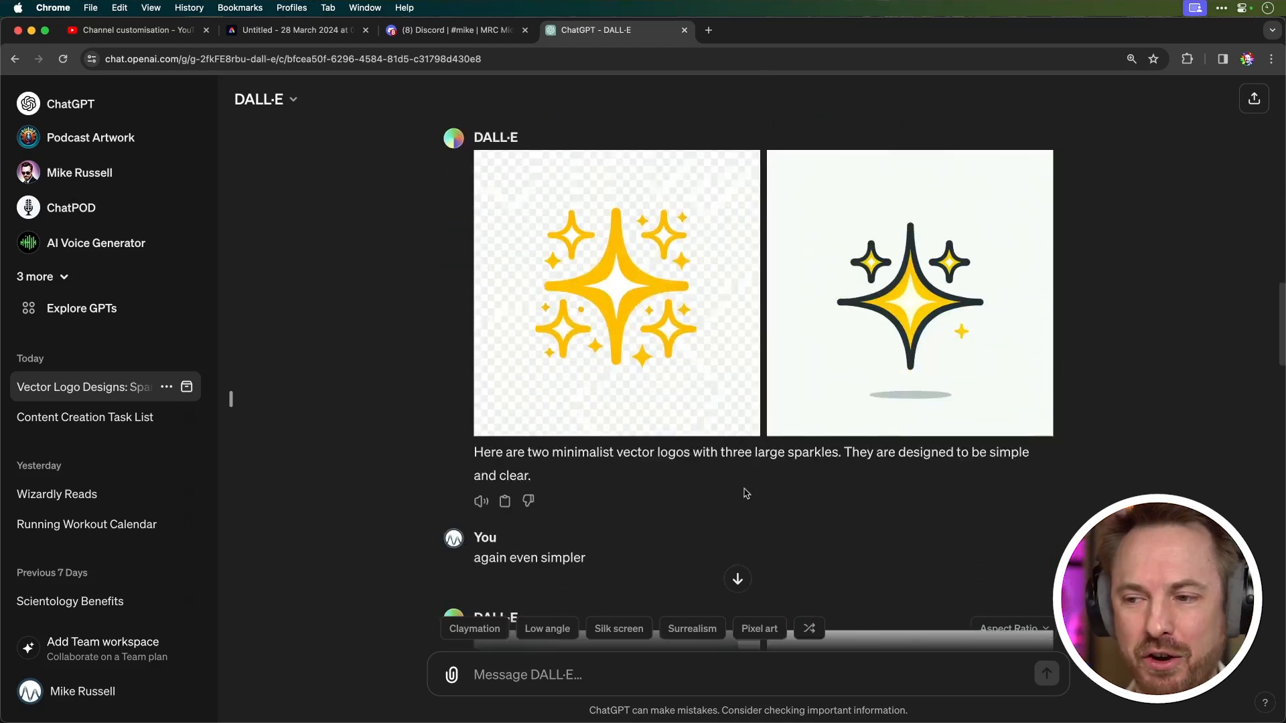
{"action": "double_click", "coordinate": [564, 552]}
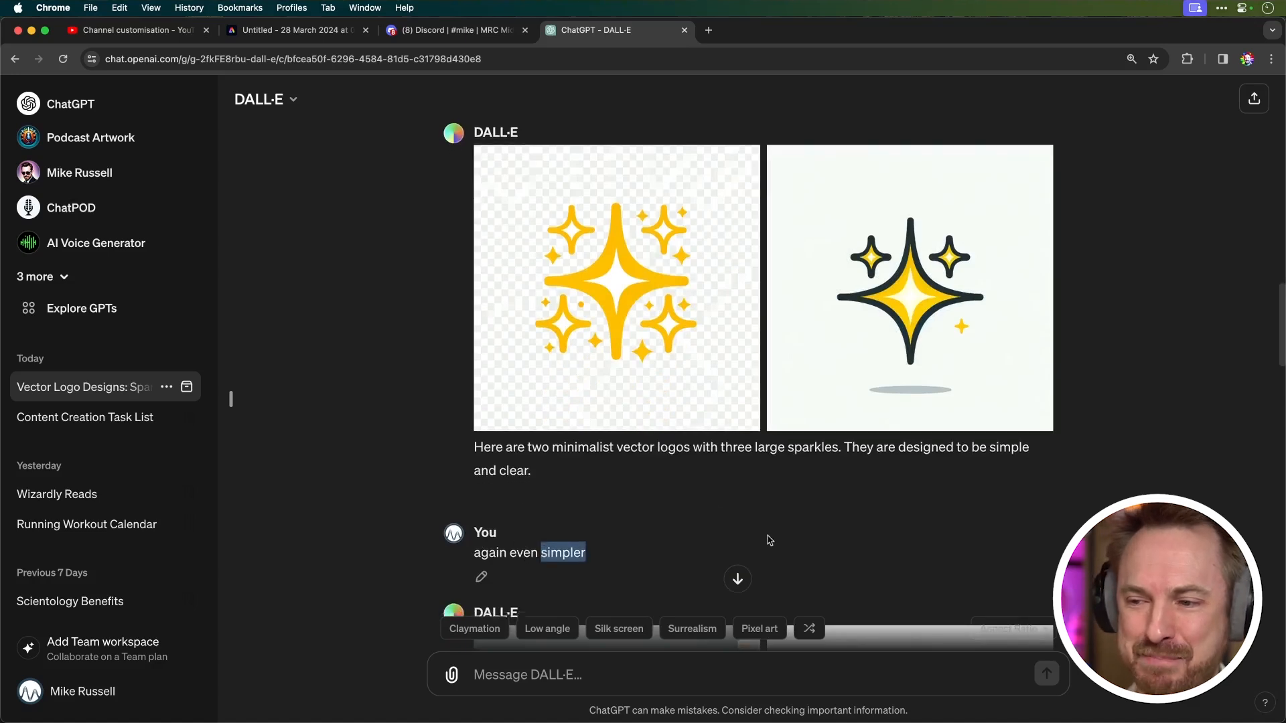
{"action": "scroll", "scroll_direction": "down", "scroll_amount": 3}
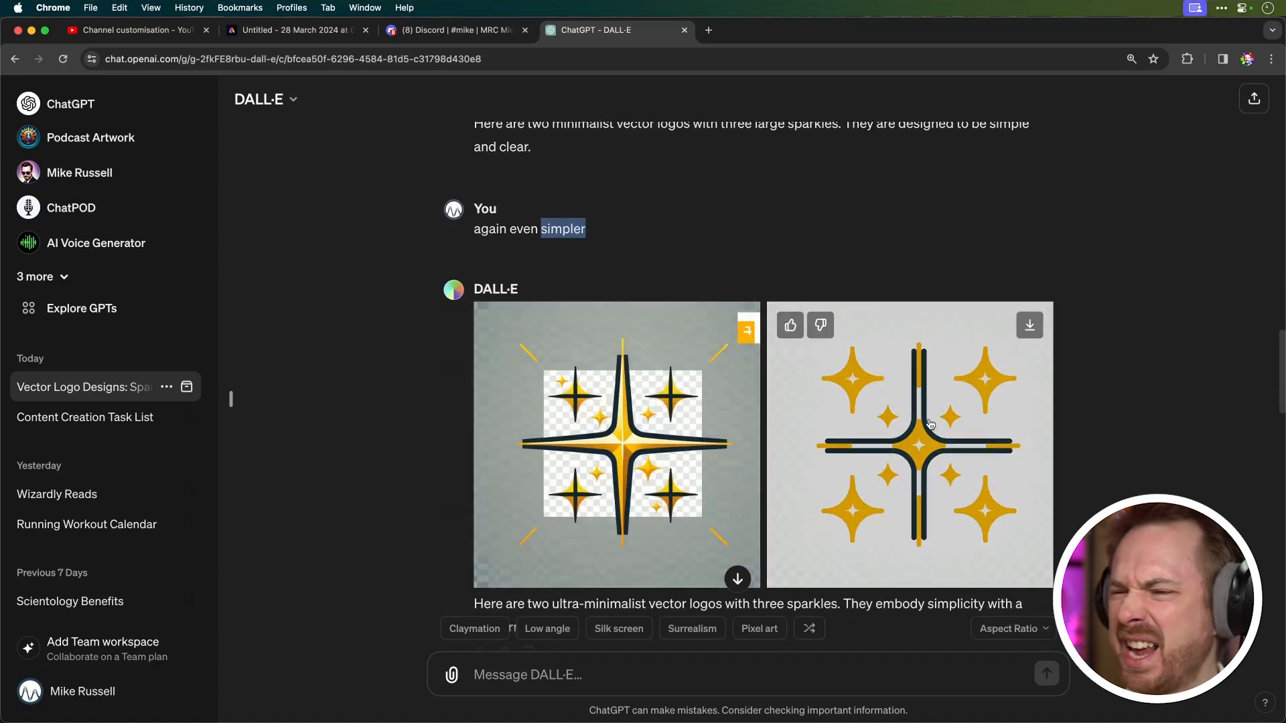
{"action": "scroll", "scroll_direction": "down", "scroll_amount": 3}
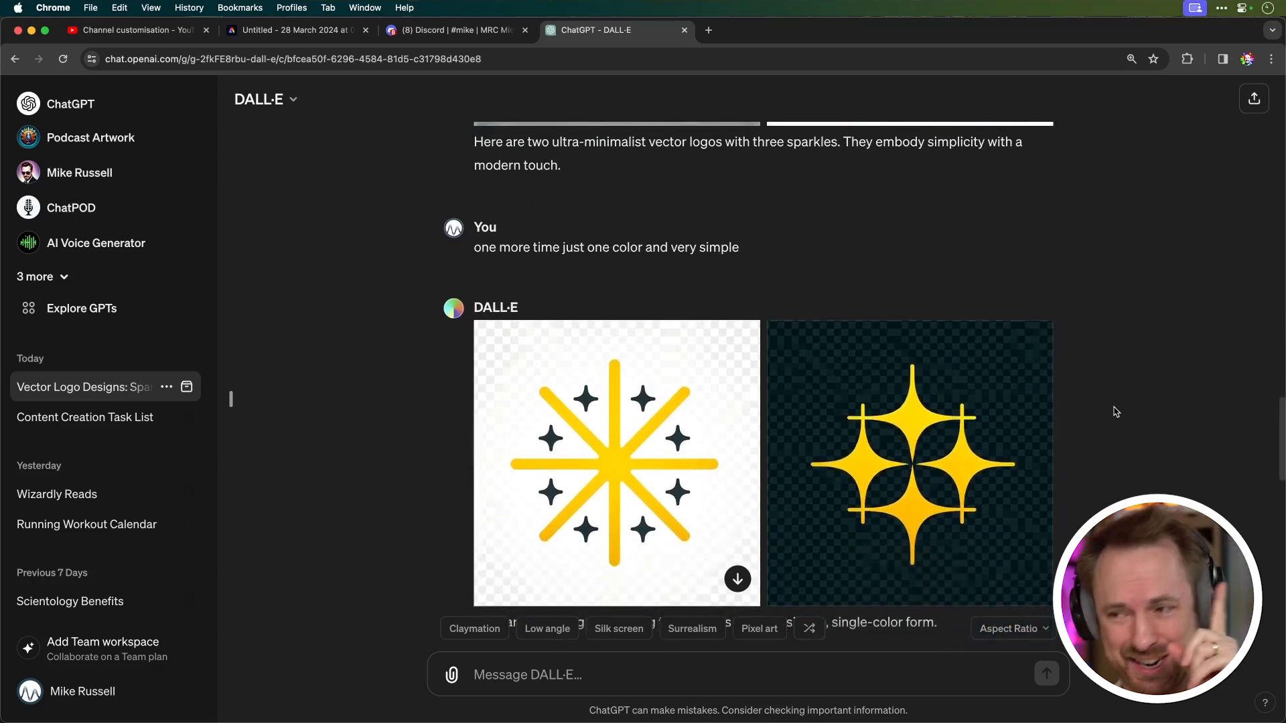
{"action": "scroll", "scroll_direction": "down", "scroll_amount": 3}
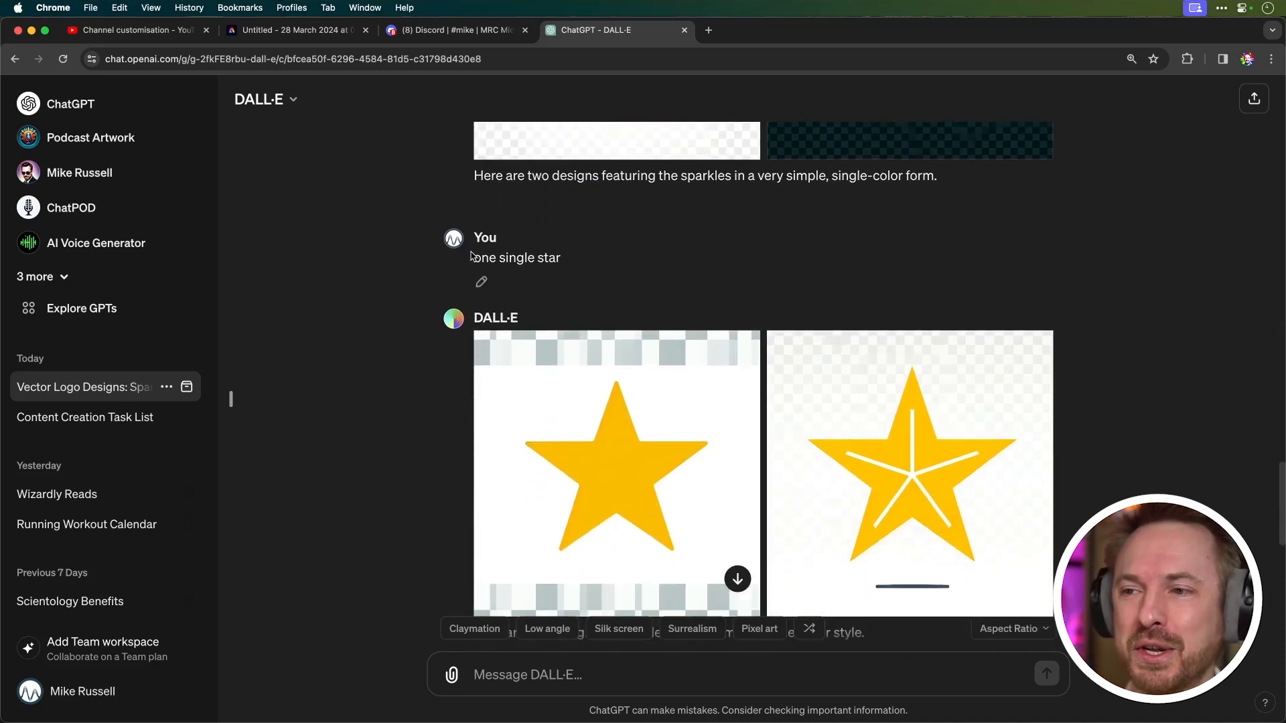
{"action": "double_click", "coordinate": [516, 258]}
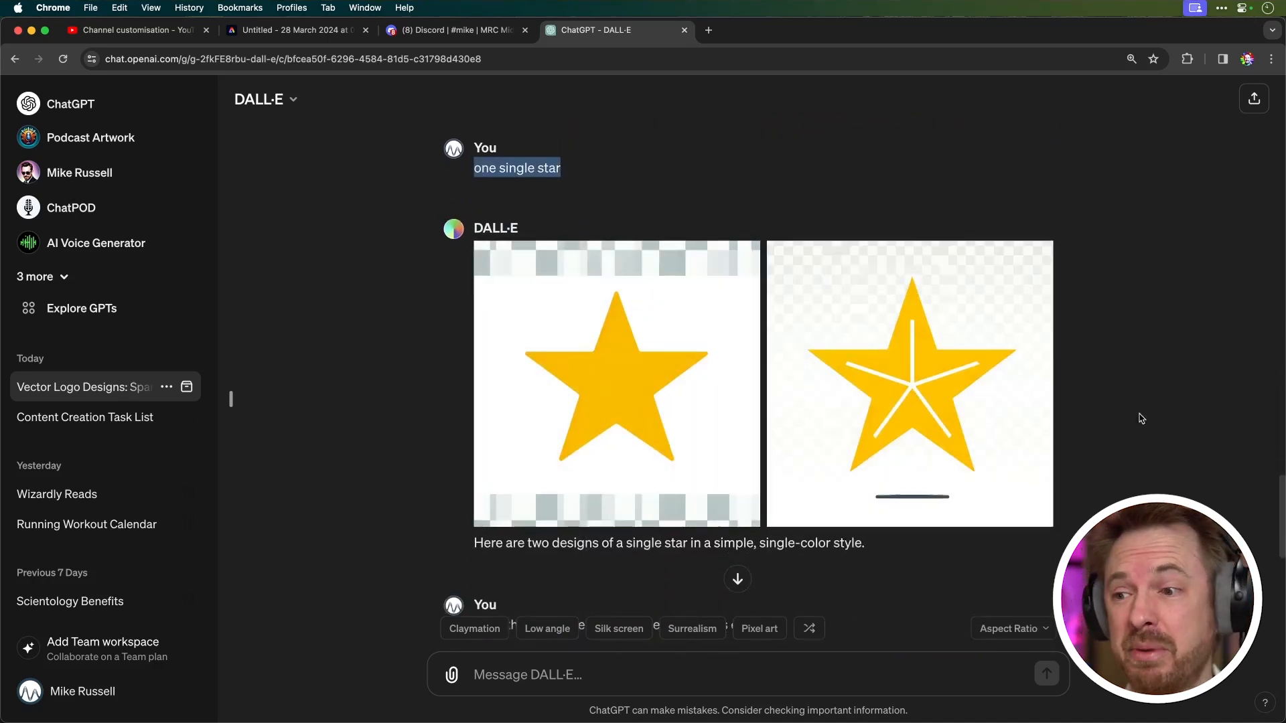
{"action": "scroll", "scroll_direction": "down", "scroll_amount": 3}
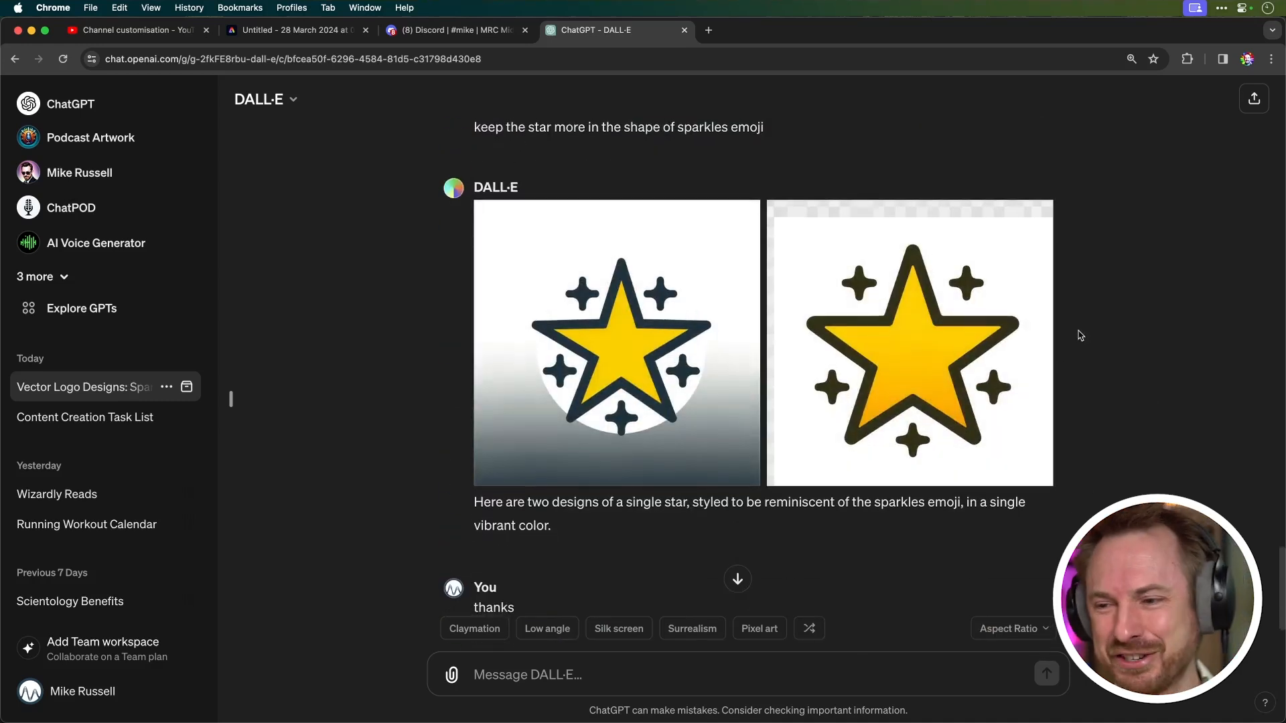
{"action": "scroll", "scroll_direction": "down", "scroll_amount": 3}
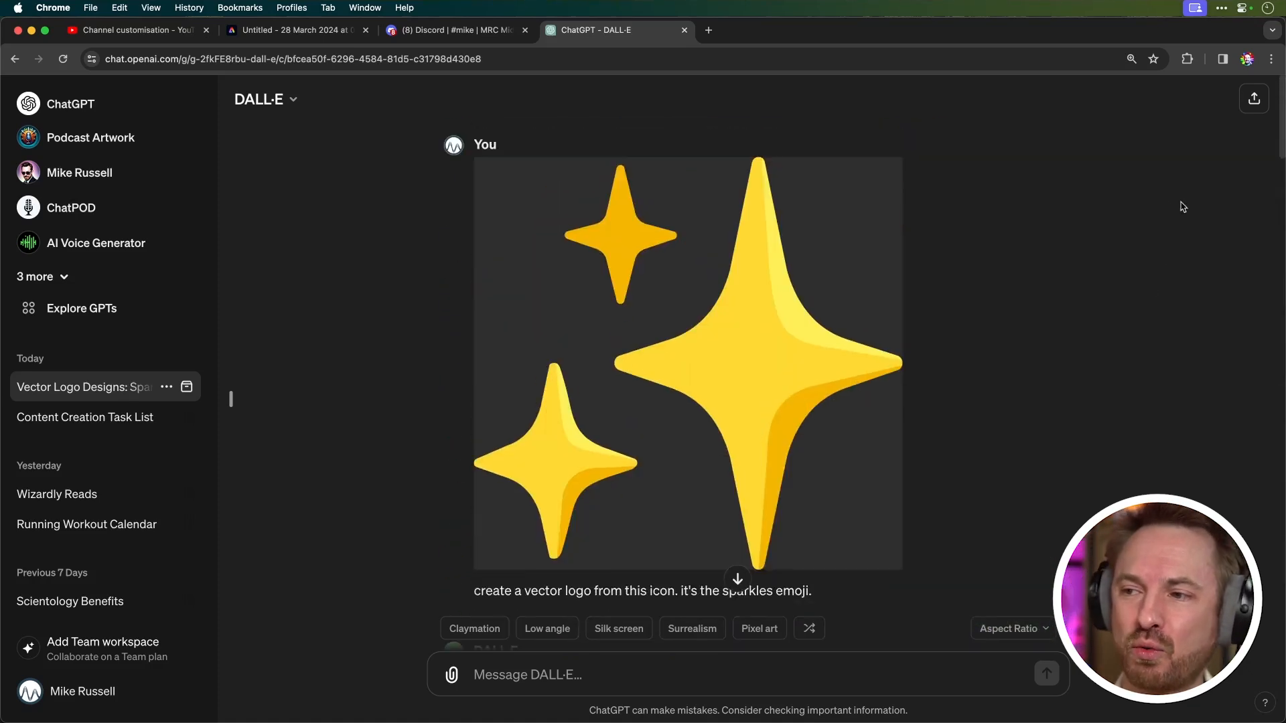
{"action": "left_click", "coordinate": [688, 365]}
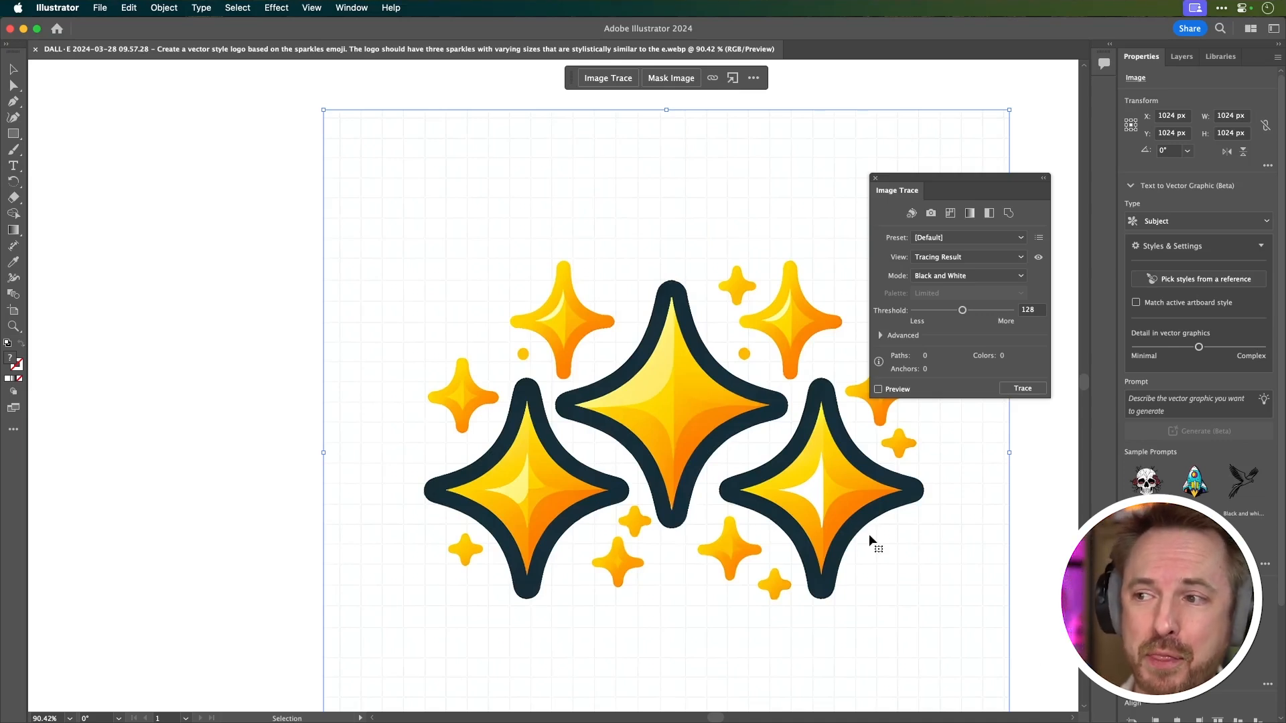
{"action": "mouse_move", "coordinate": [856, 515]}
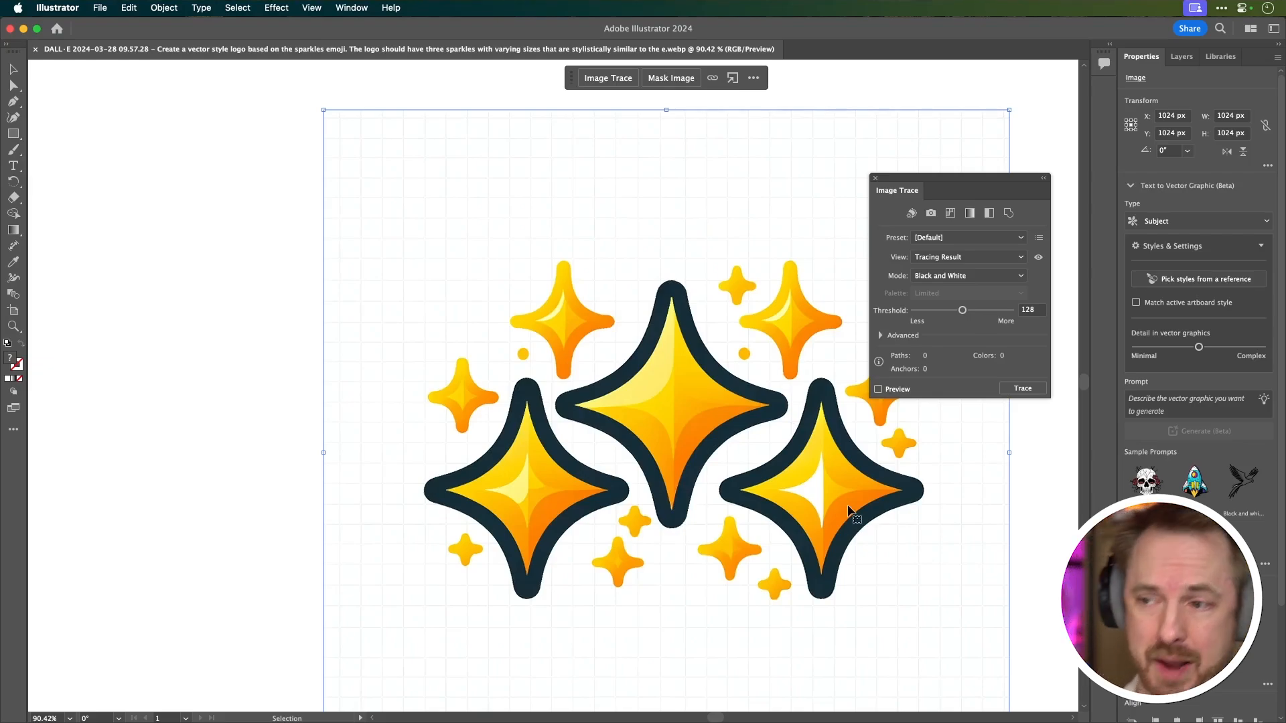
- Close the Image Trace settings panel, leaving the sparkles image untraced
{"action": "left_click", "coordinate": [875, 178]}
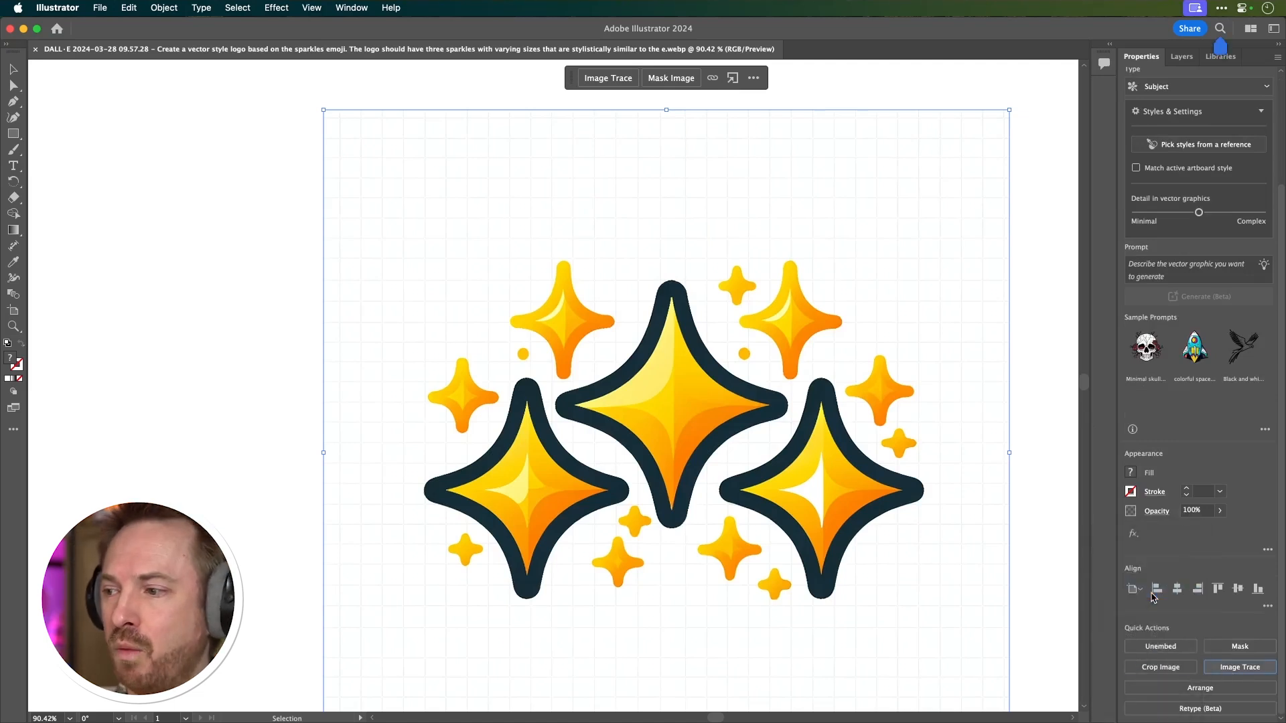
- Trace the sparkles image into flat orange vector shapes and select individual sparkle parts
{"action": "left_click", "coordinate": [608, 78]}
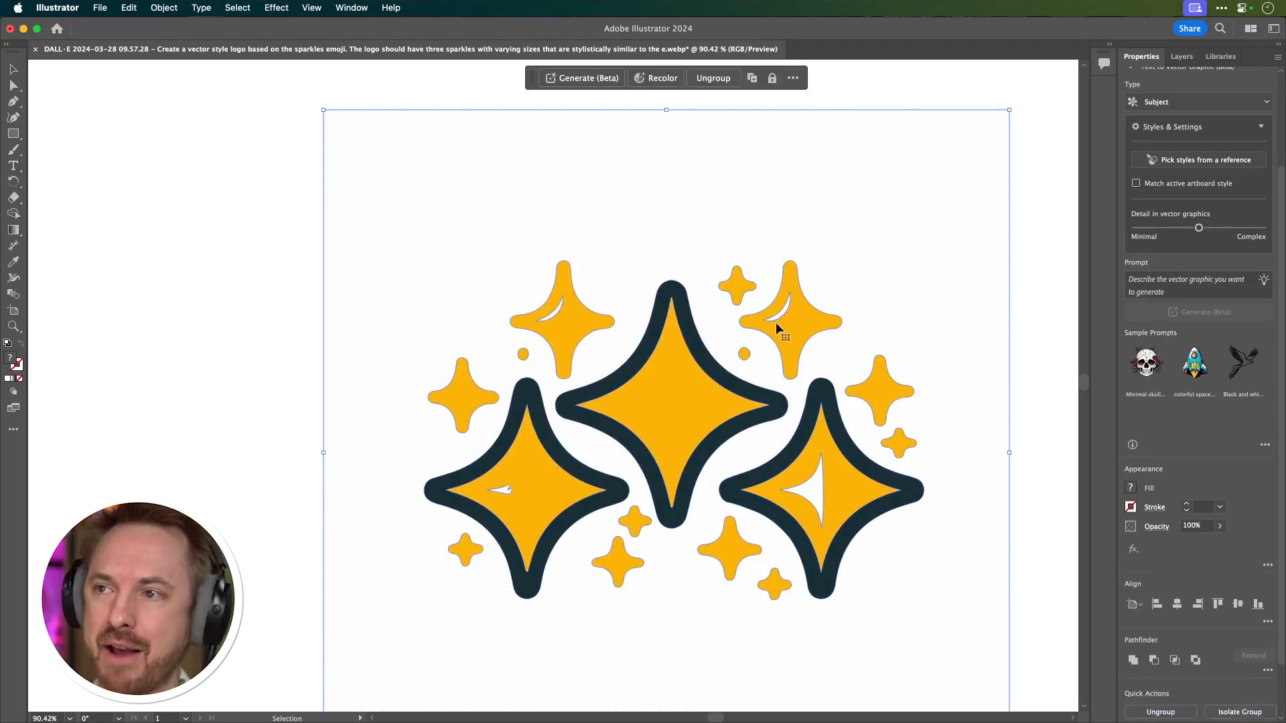
{"action": "left_click", "coordinate": [711, 78]}
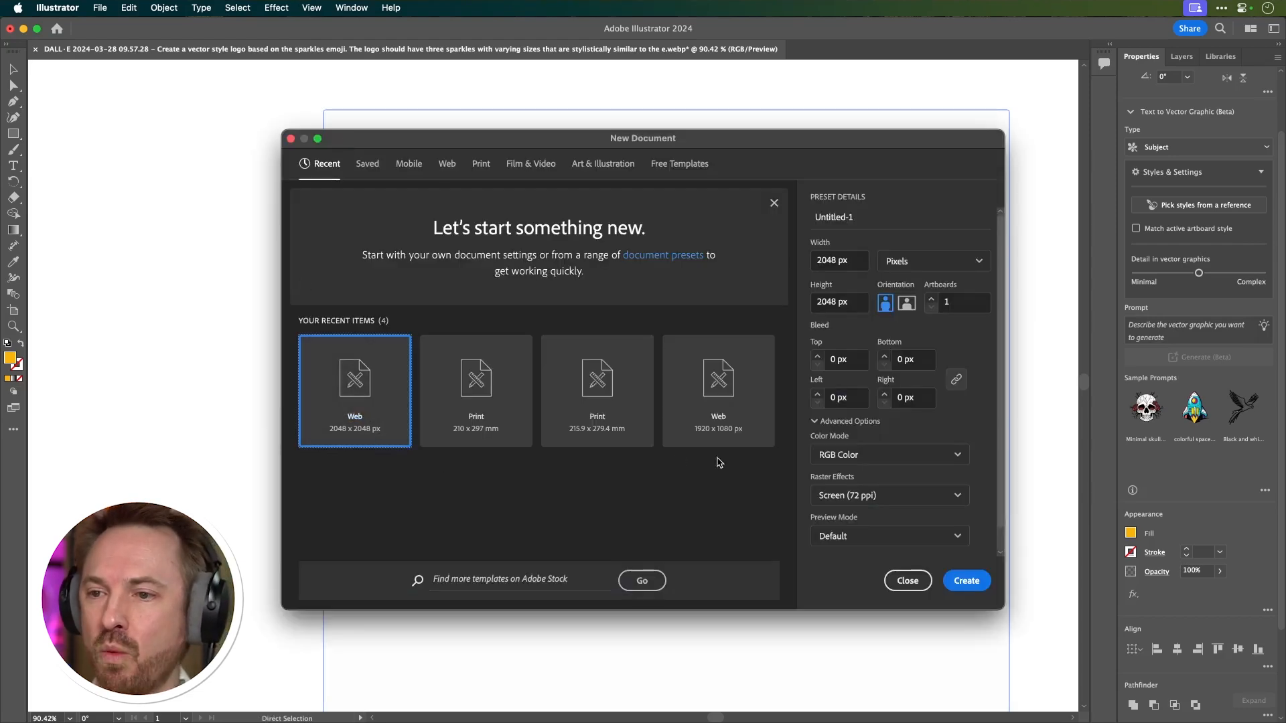
- Create the new 2048 × 2048 px web document for the sparkle shapes
{"action": "left_click", "coordinate": [966, 580]}
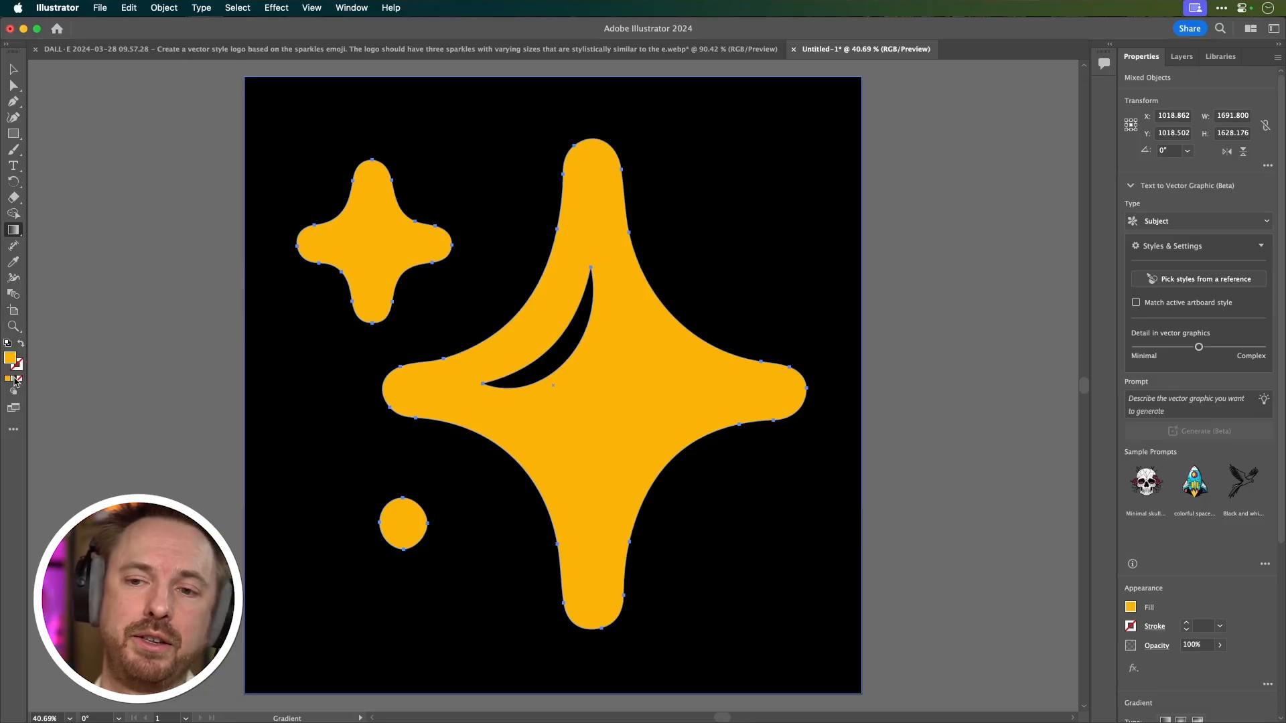
- Fill the sparkle shapes with an orange-to-yellow gradient preset after trying Orchid
{"action": "left_click", "coordinate": [13, 229]}
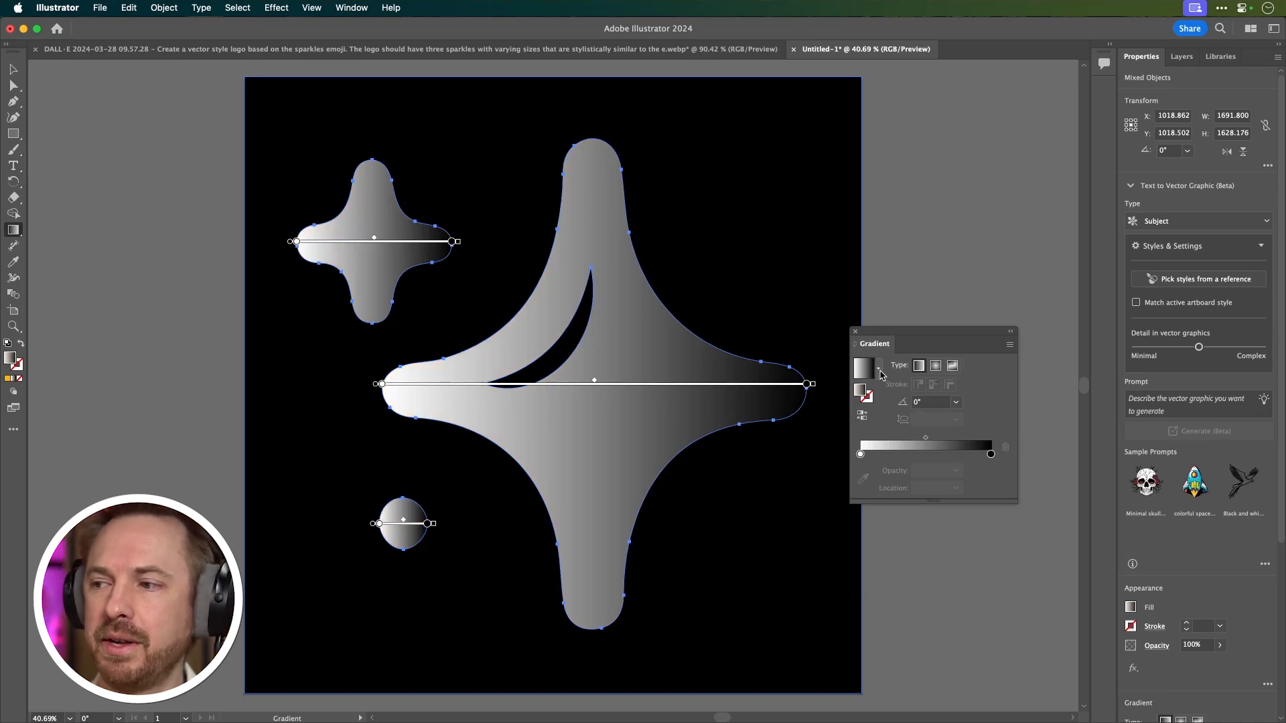
{"action": "left_click", "coordinate": [935, 366]}
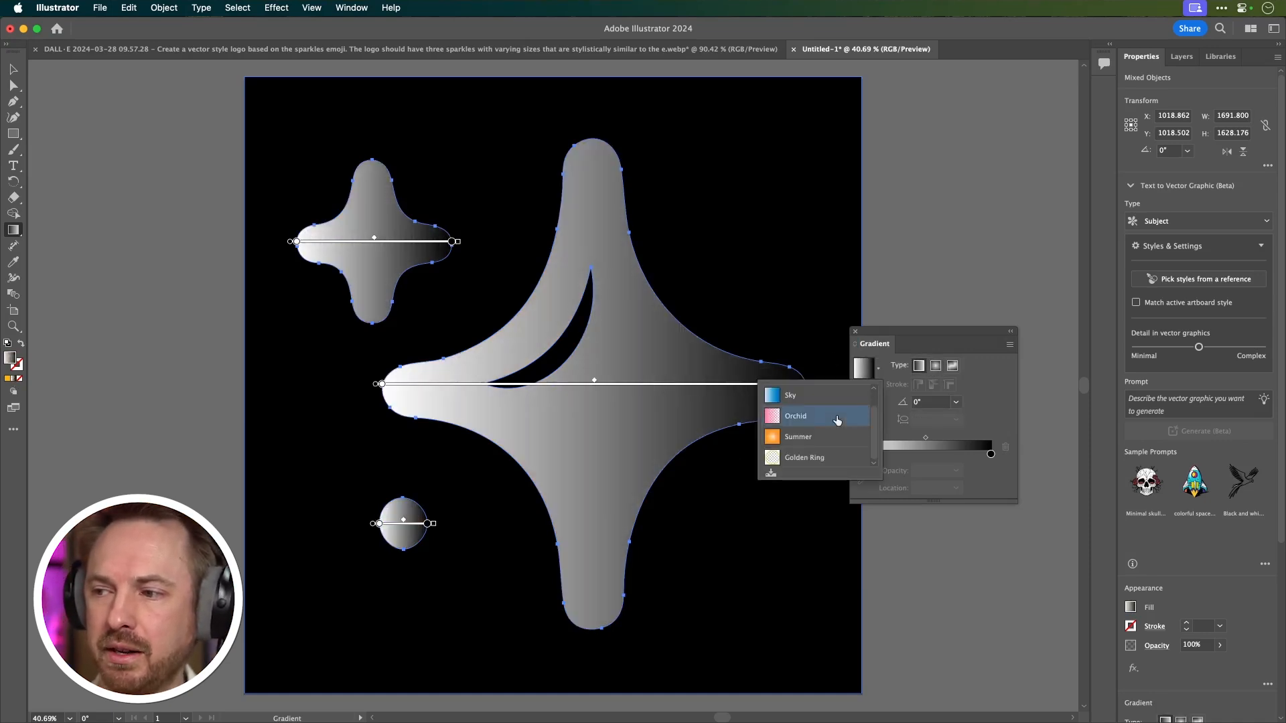
{"action": "left_click", "coordinate": [795, 416]}
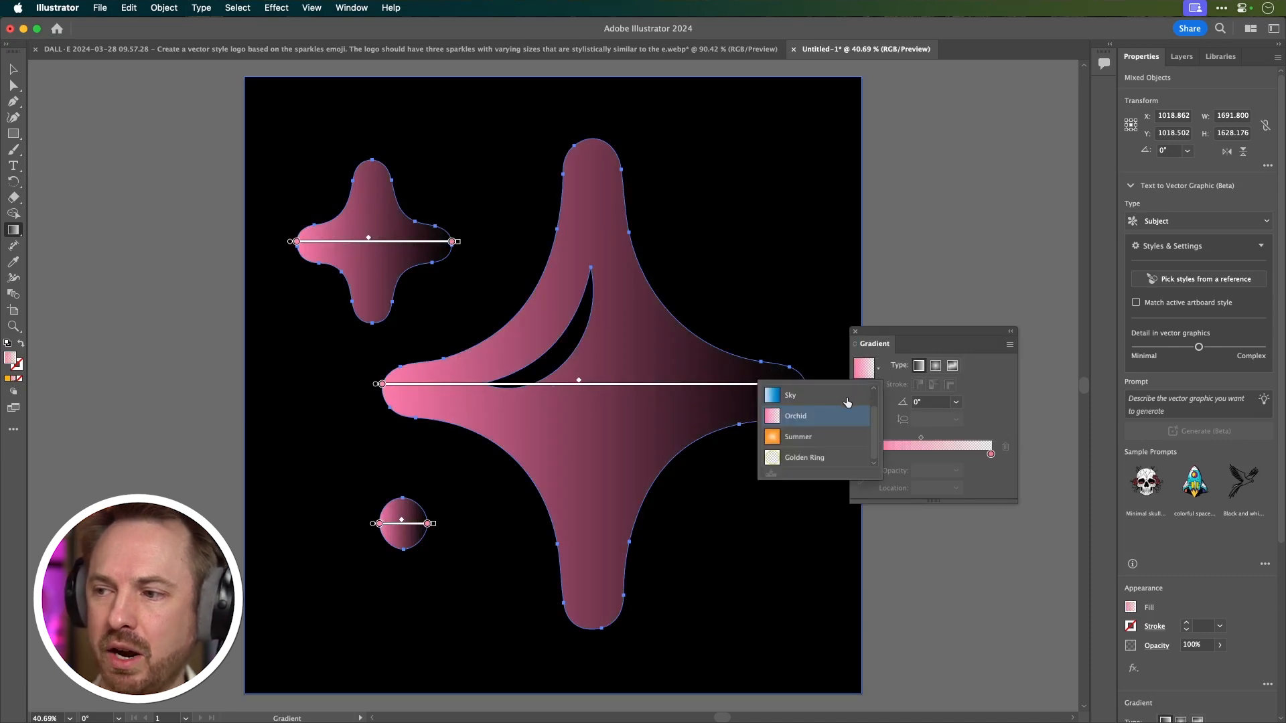
{"action": "left_click", "coordinate": [791, 396]}
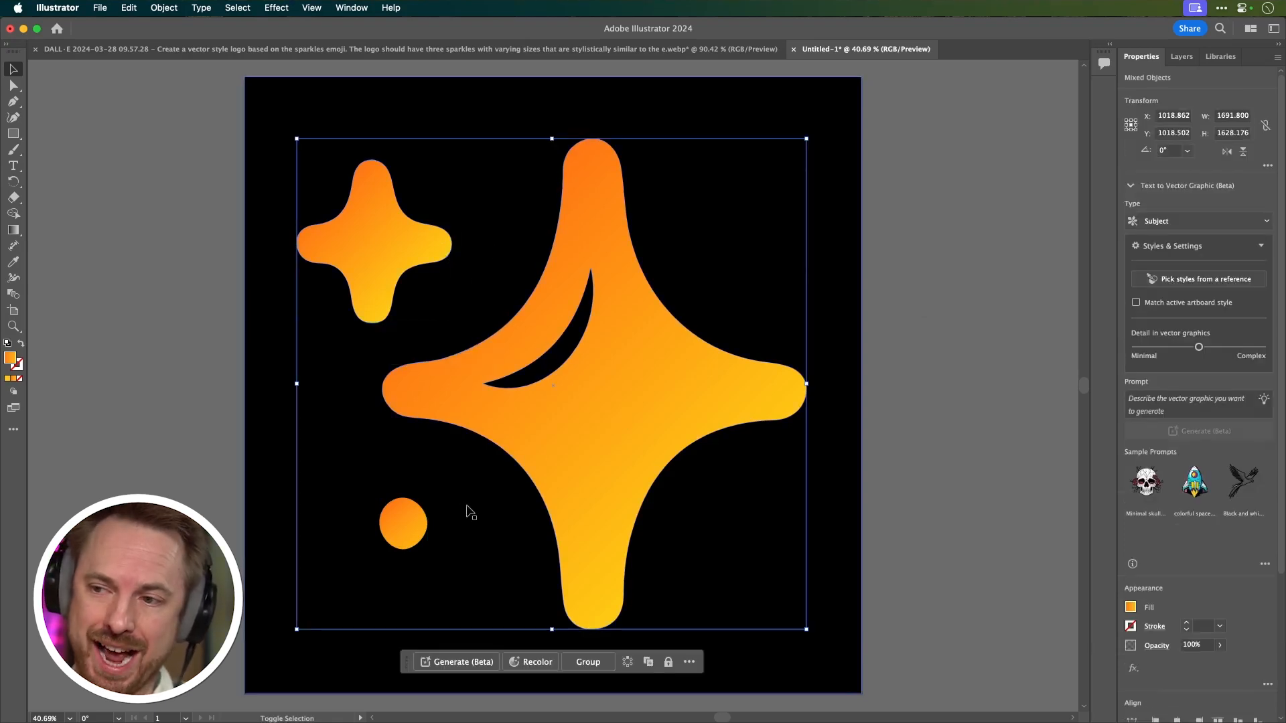
{"action": "left_click", "coordinate": [537, 662]}
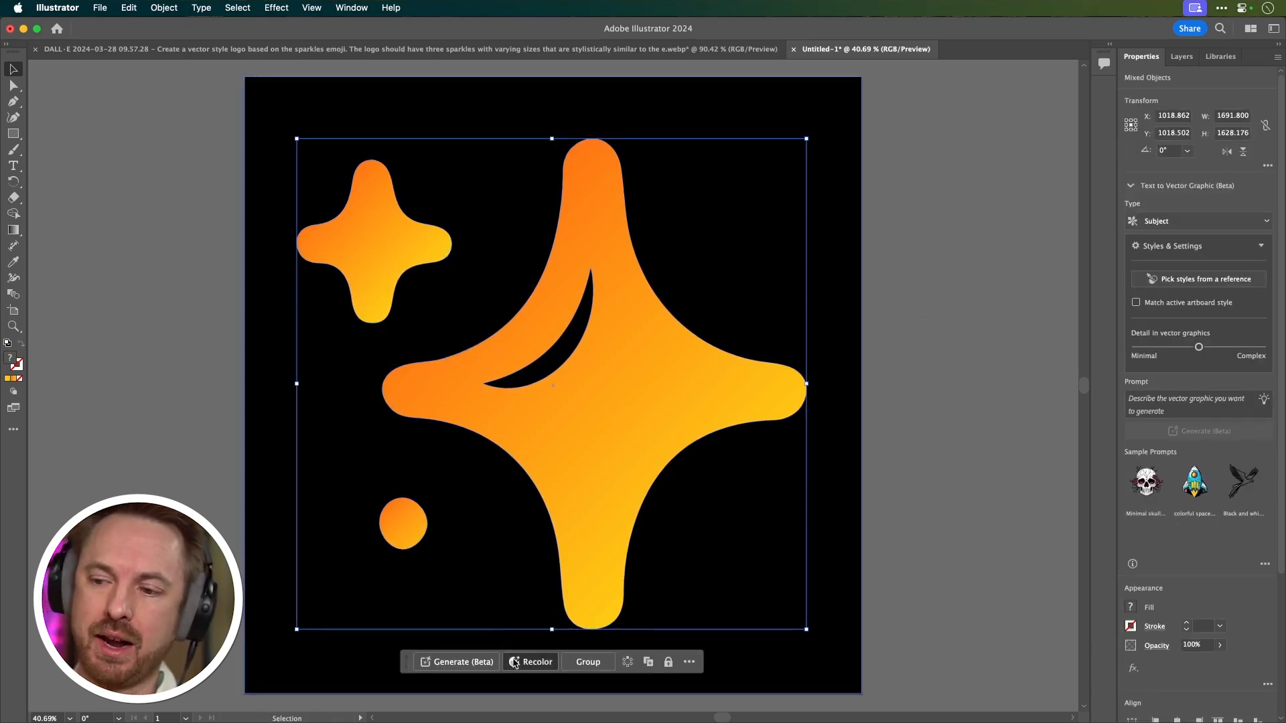
- Produce Generative Recolor variations of the sparkle logo from a colour-theme prompt
{"action": "left_click", "coordinate": [536, 662]}
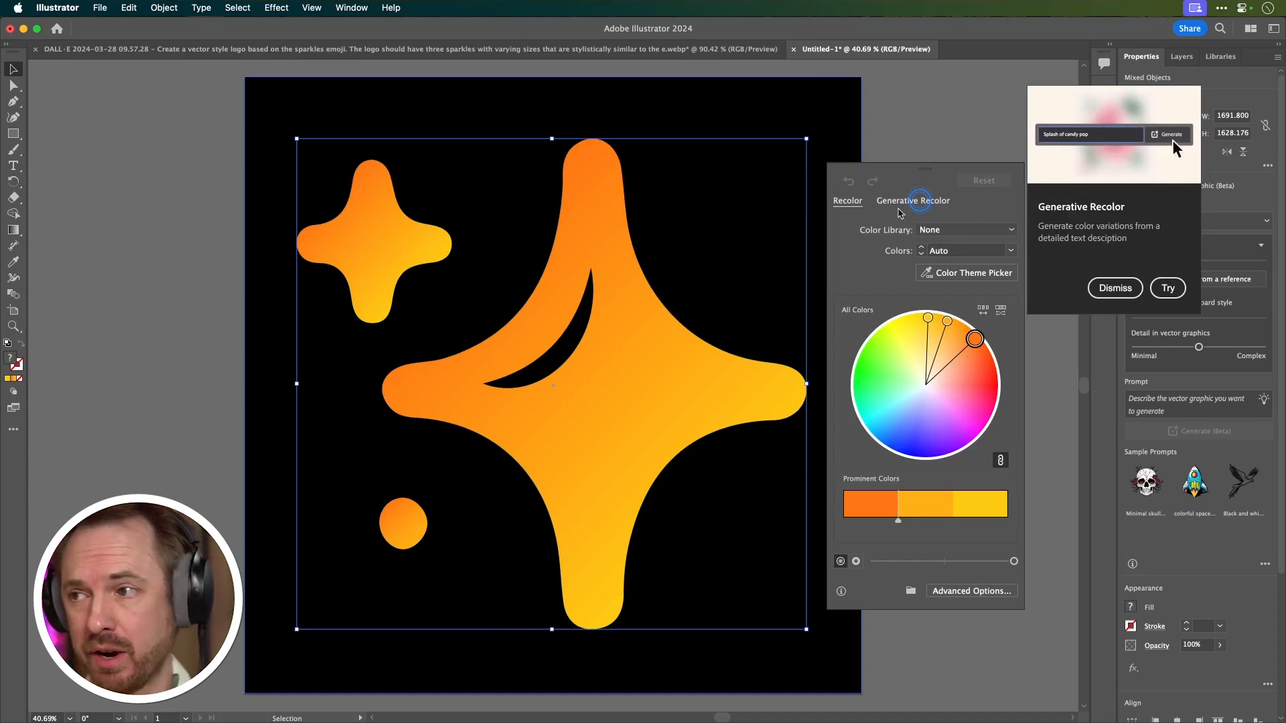
{"action": "left_click", "coordinate": [913, 200]}
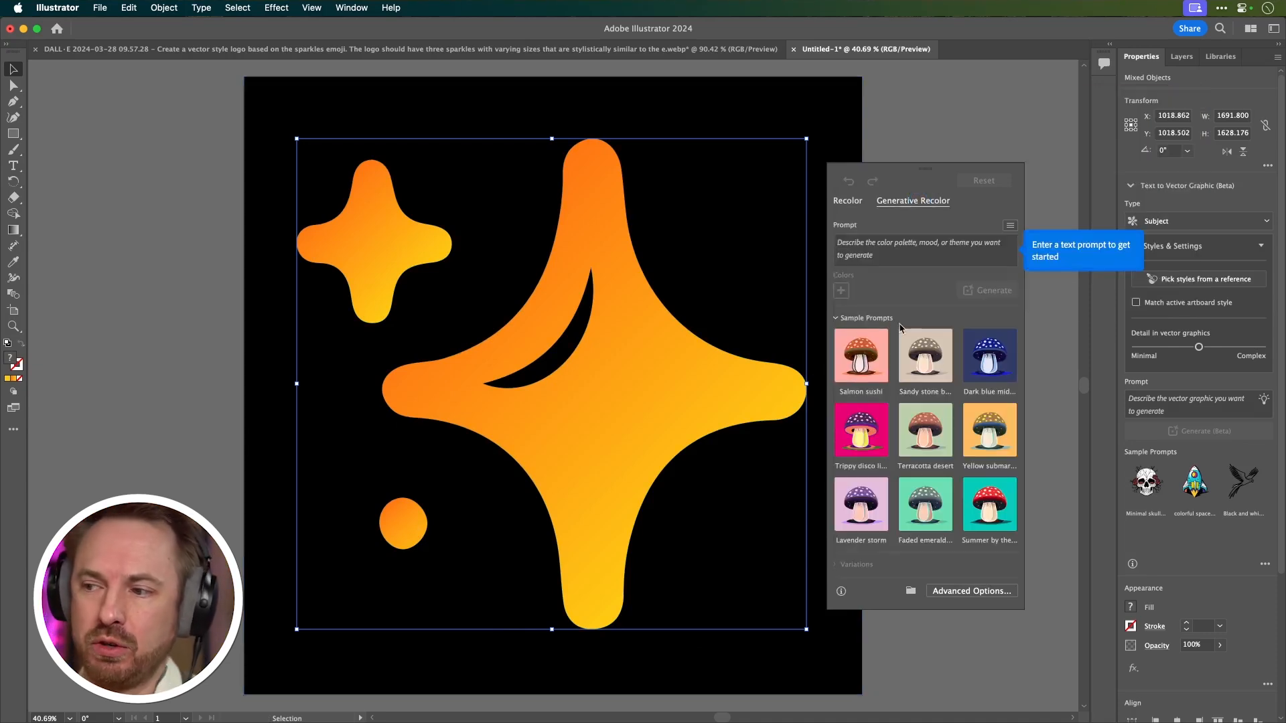
{"action": "left_click", "coordinate": [988, 356]}
{"action": "type", "text": "bri"}
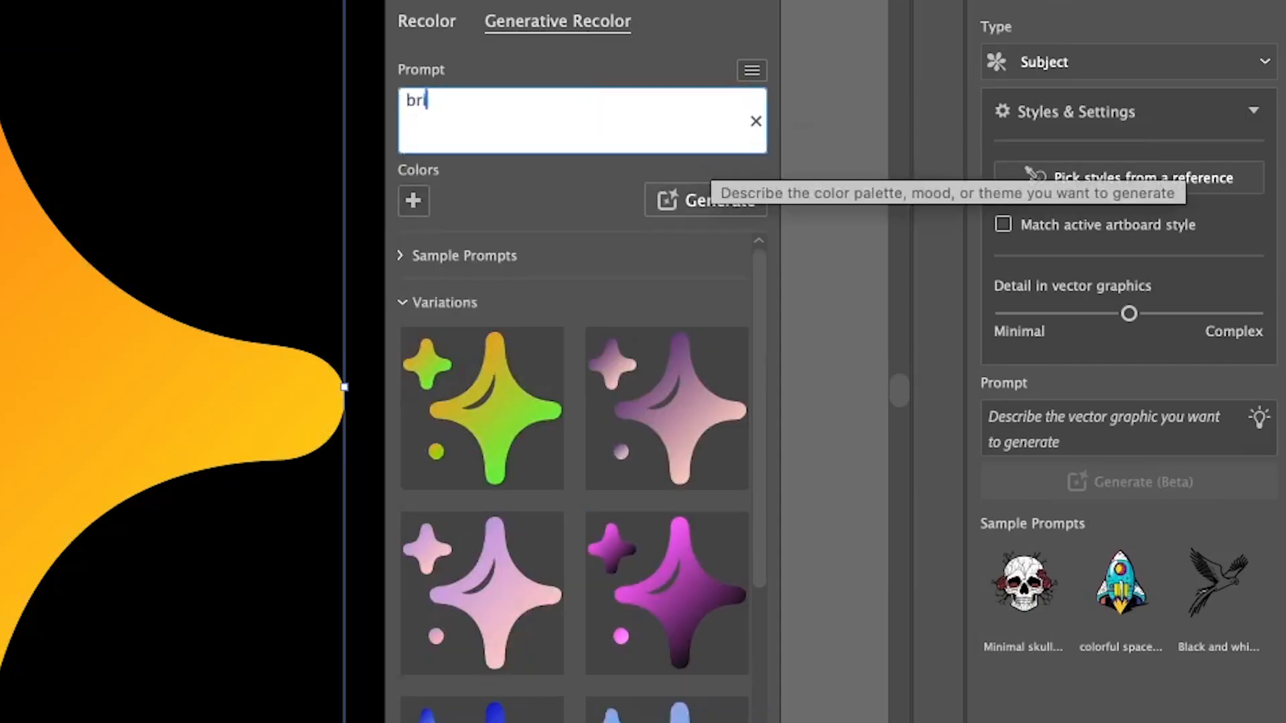
{"action": "left_click", "coordinate": [703, 200]}
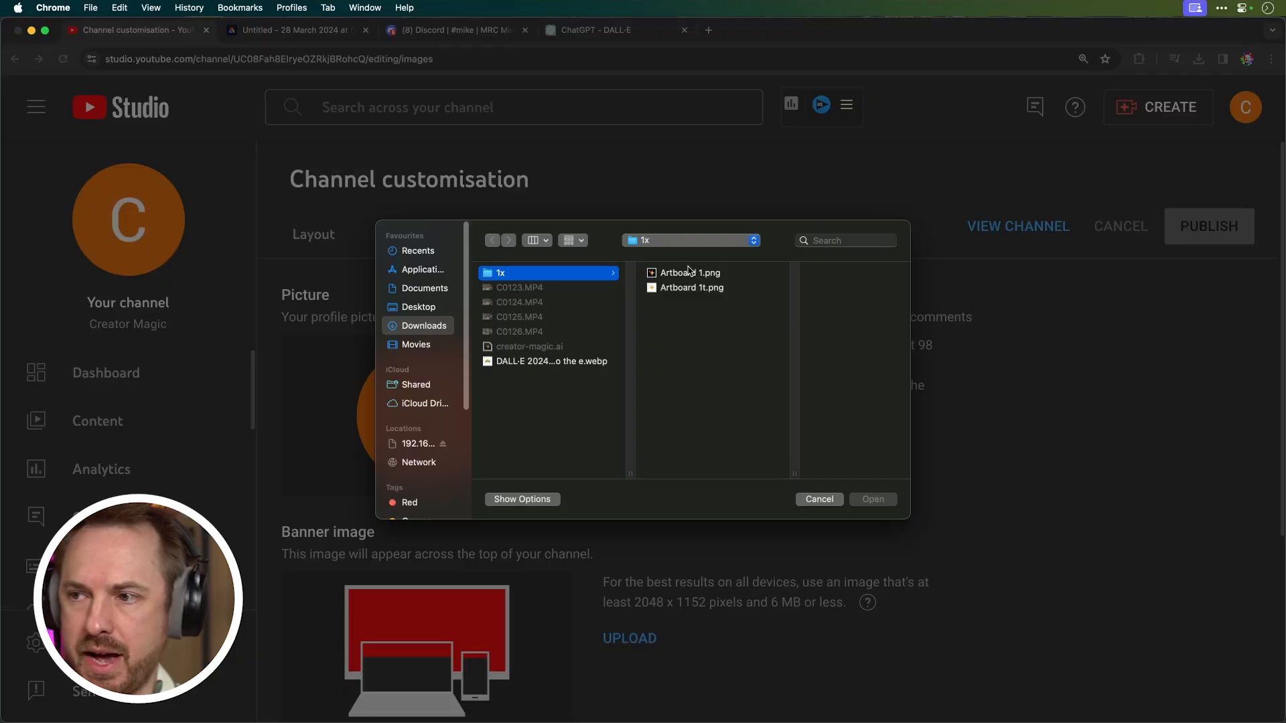
- Set Artboard 1.png as the channel profile picture and publish the branding change
{"action": "double_click", "coordinate": [691, 272]}
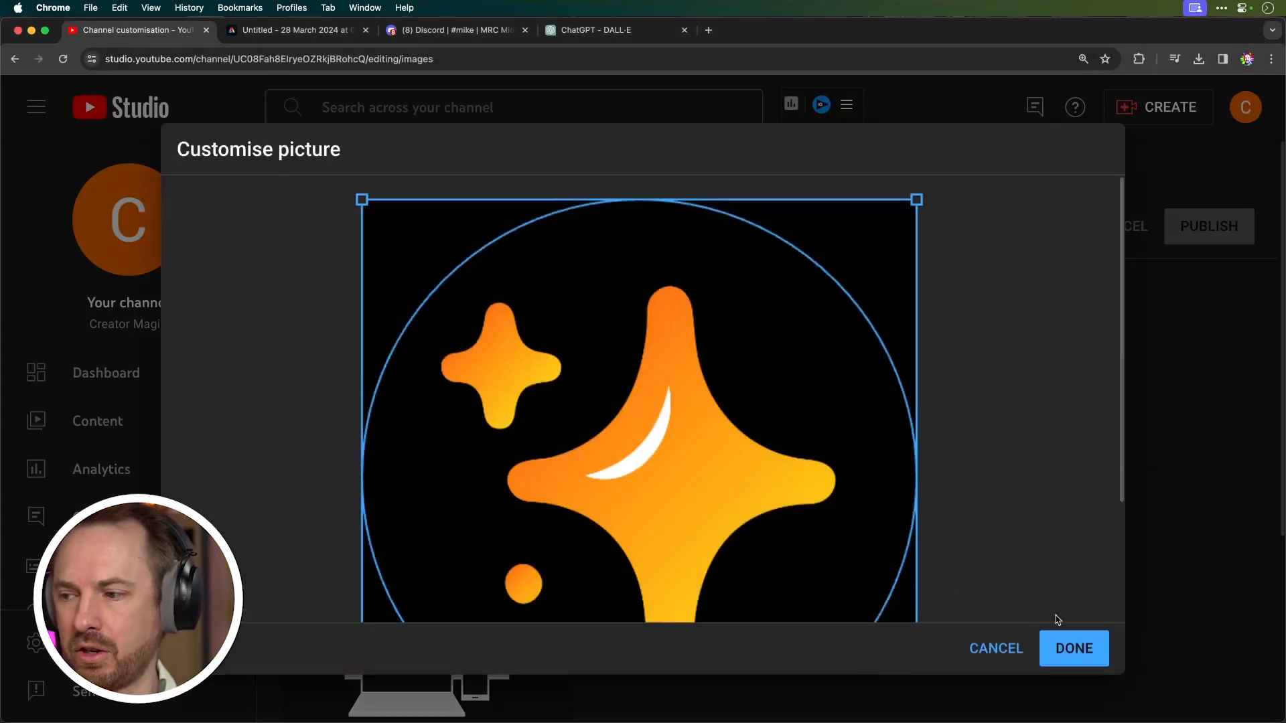
{"action": "left_click", "coordinate": [1073, 648]}
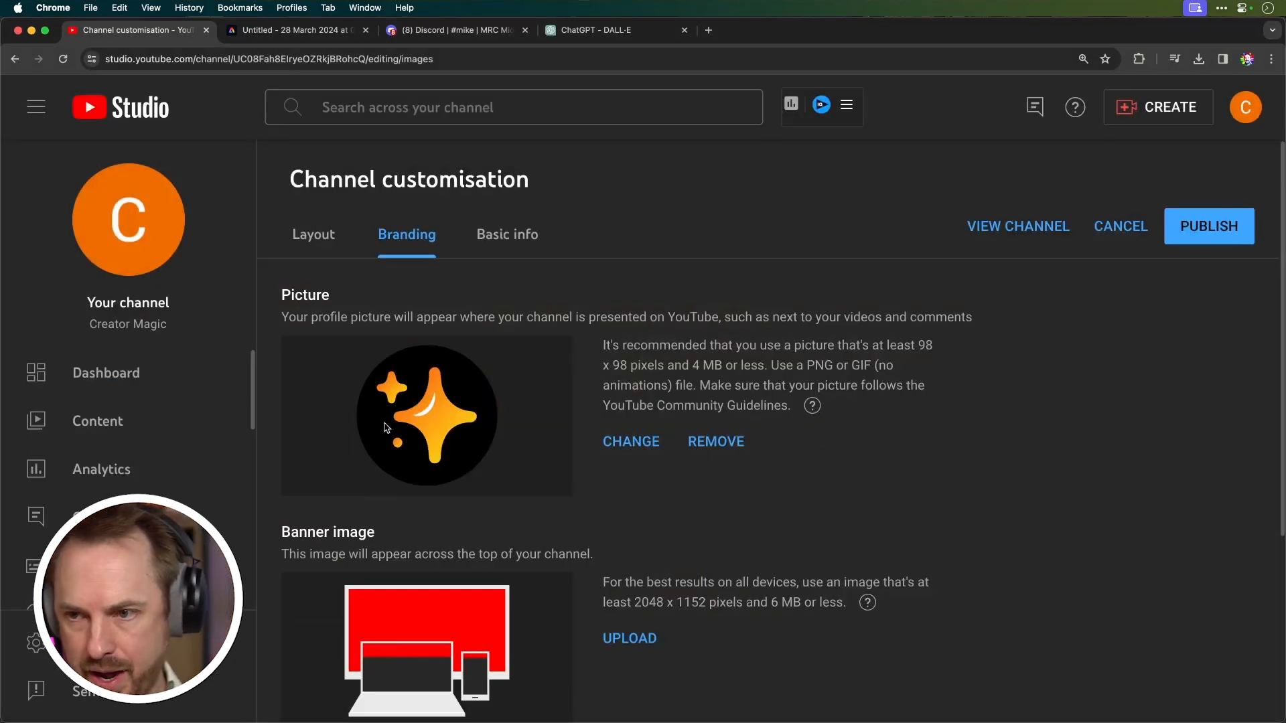
{"action": "scroll", "scroll_direction": "down", "scroll_amount": 3}
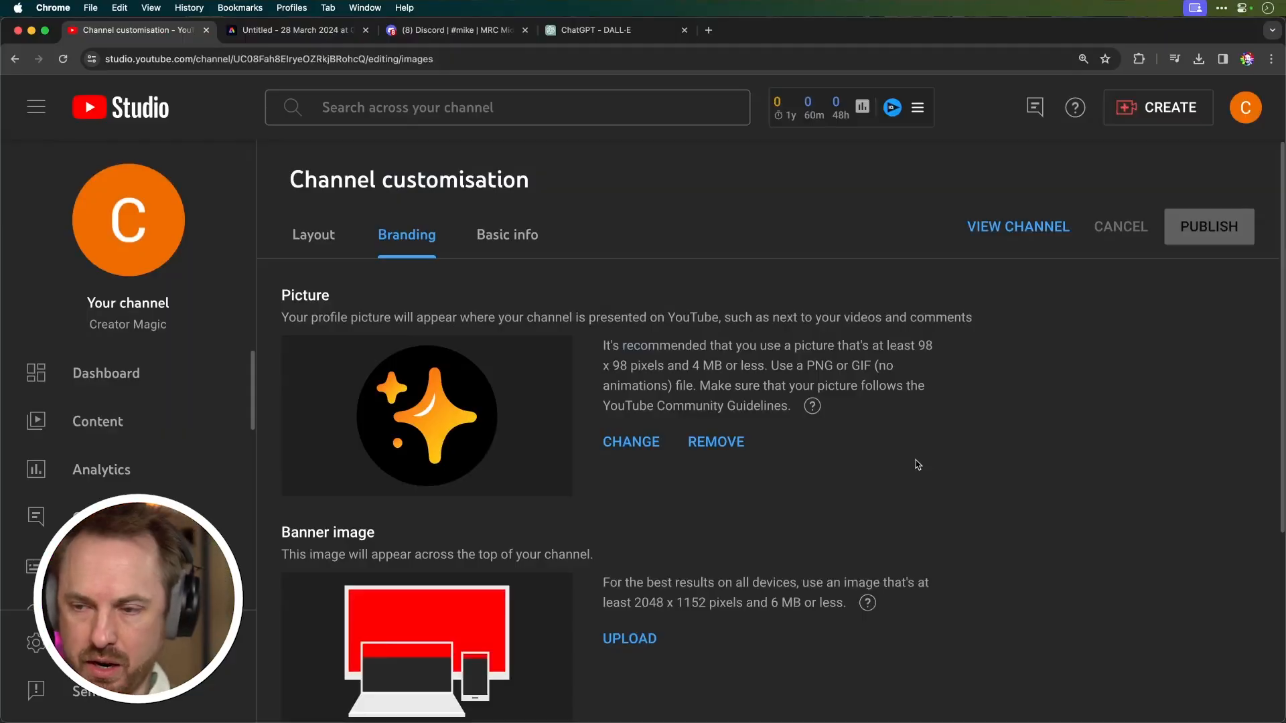
{"action": "scroll", "scroll_direction": "down", "scroll_amount": 3}
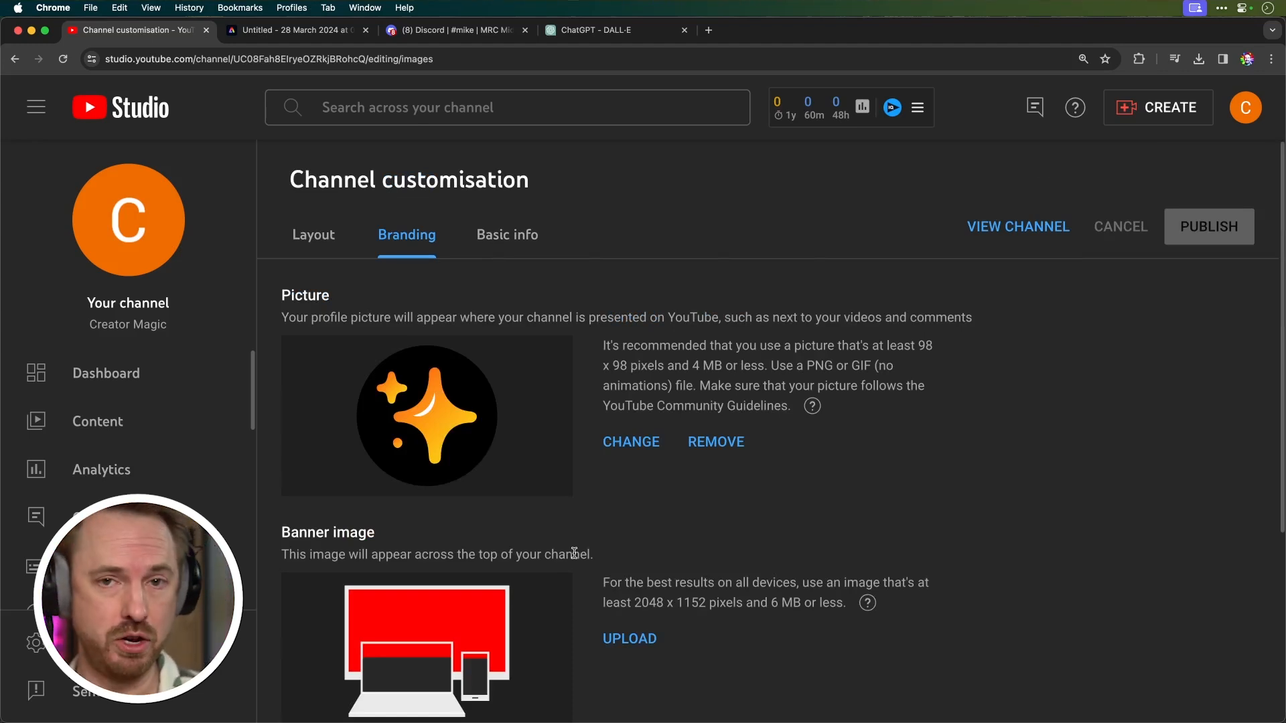
{"action": "left_click", "coordinate": [454, 30]}
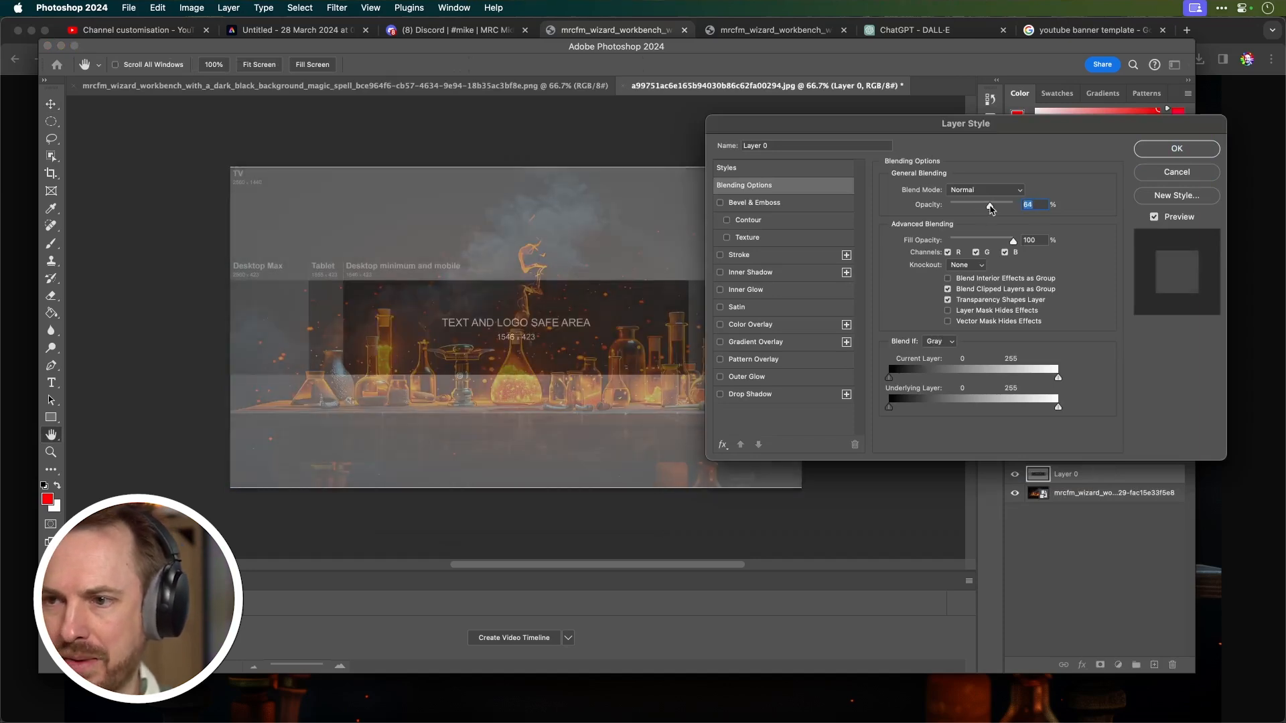
- Confirm the template overlay layer's opacity in Layer Style
{"action": "left_click", "coordinate": [1177, 148]}
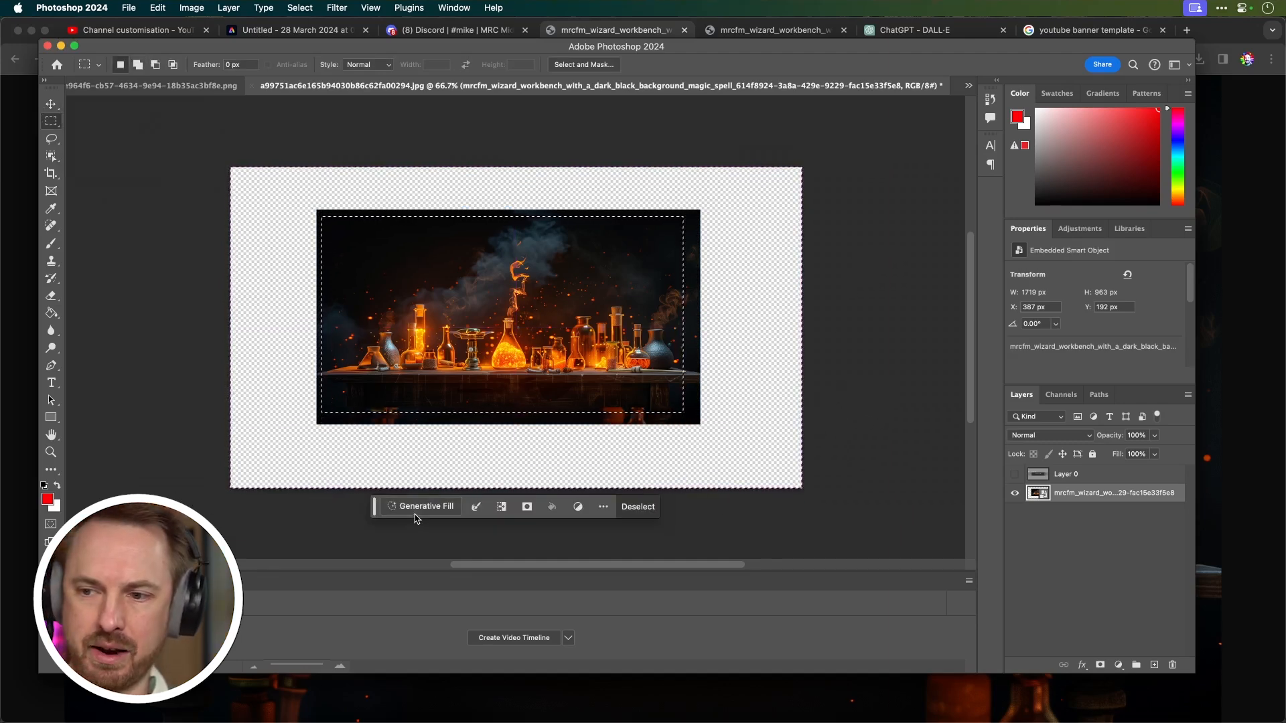
- Extend the workbench scene across the banner with Generative Fill, choosing the second variation
{"action": "left_click", "coordinate": [425, 507]}
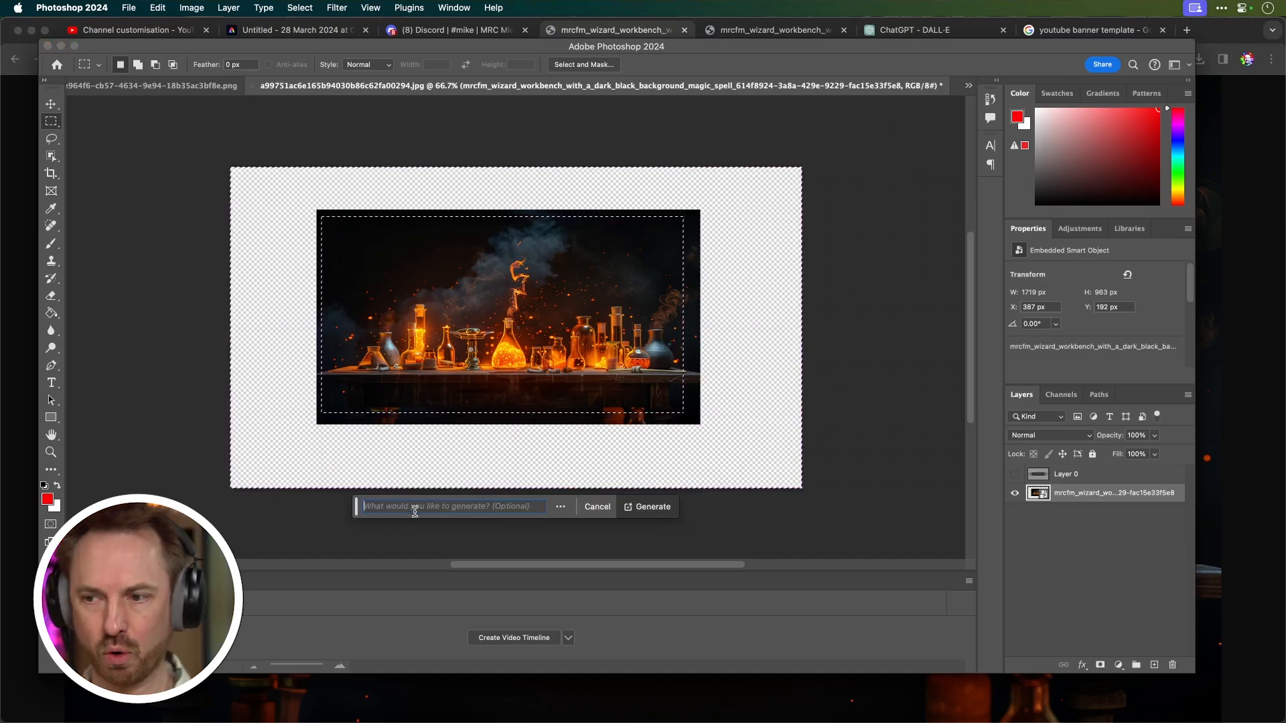
{"action": "left_click", "coordinate": [653, 507]}
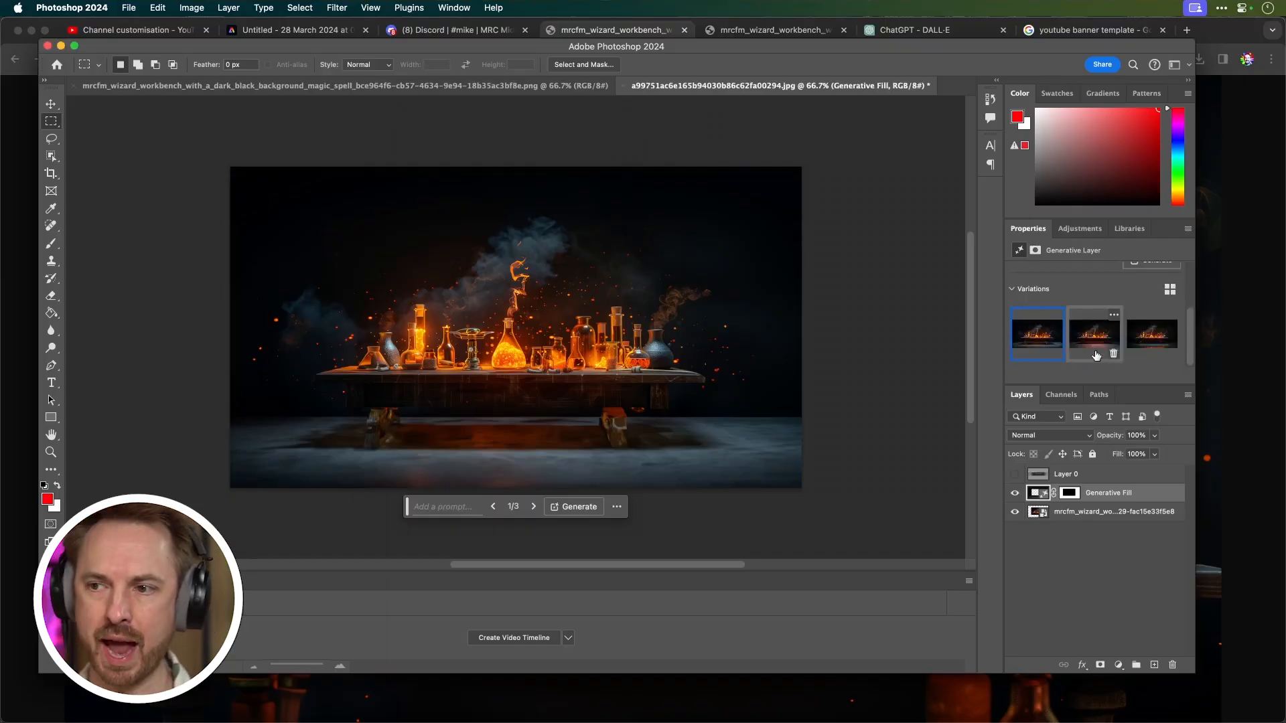
{"action": "left_click", "coordinate": [1093, 334]}
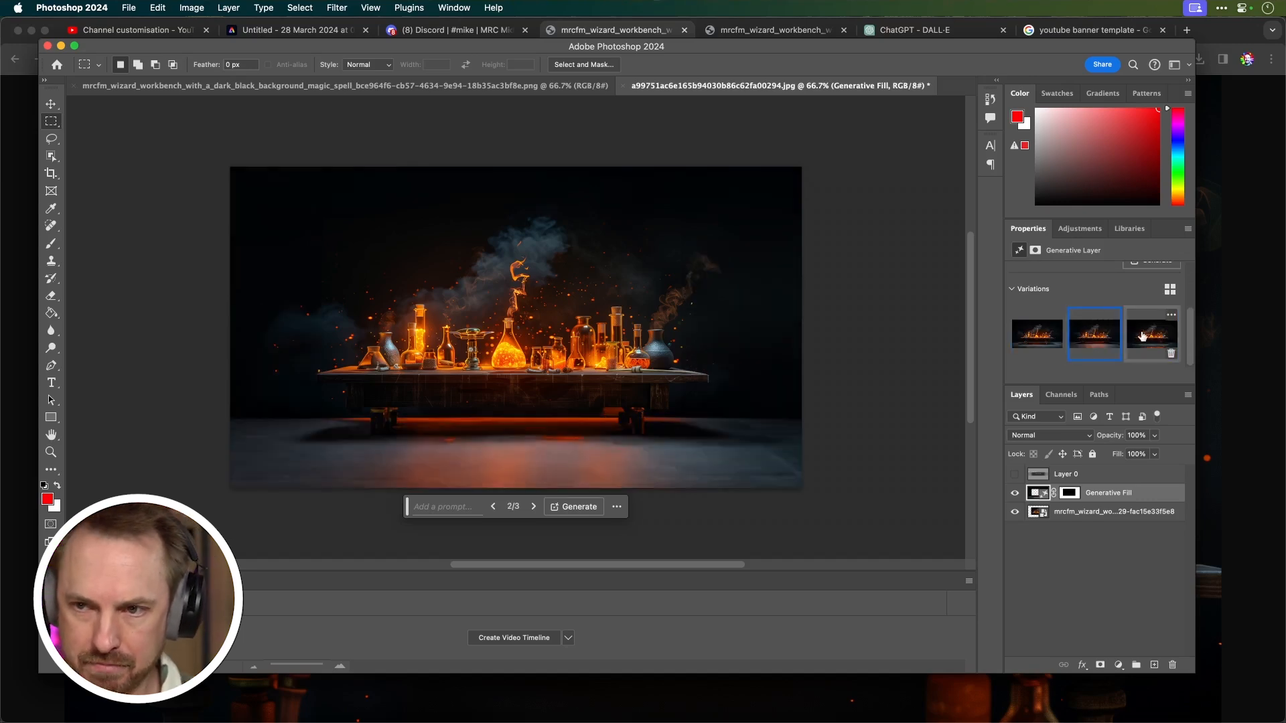